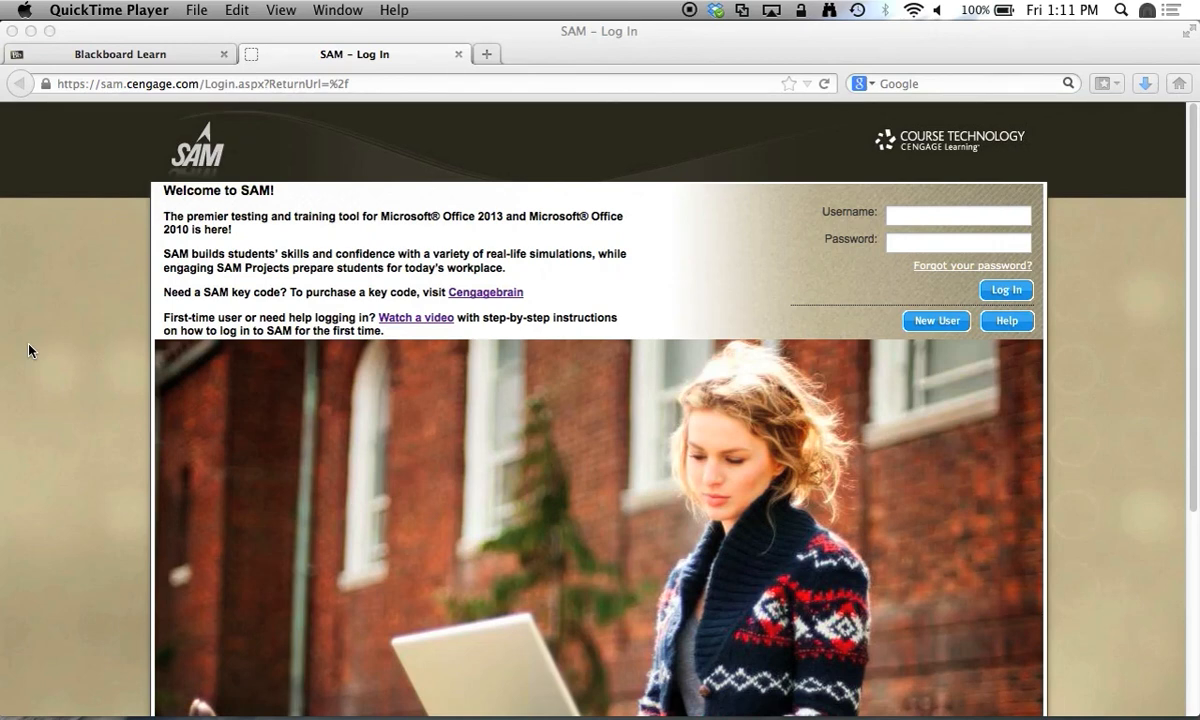
pyautogui.moveTo(936, 321)
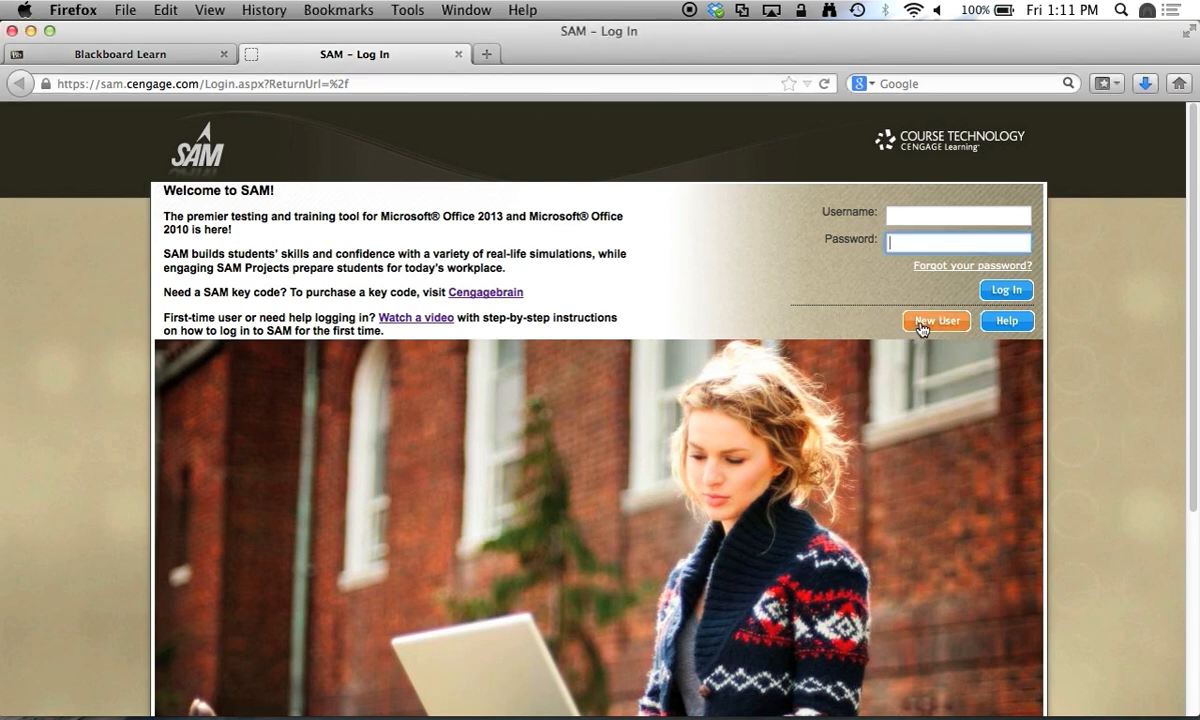
pyautogui.moveTo(936, 321)
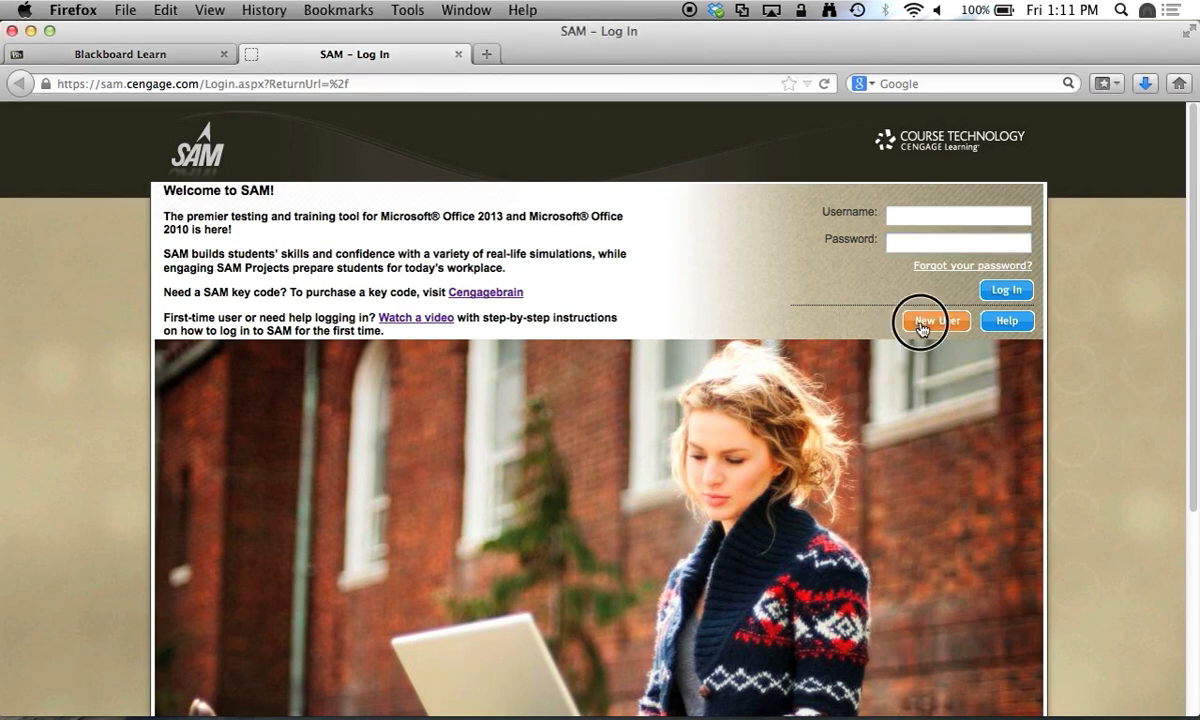
# Start SAM's New User registration to reach the empty institution key form.
pyautogui.click(933, 320)
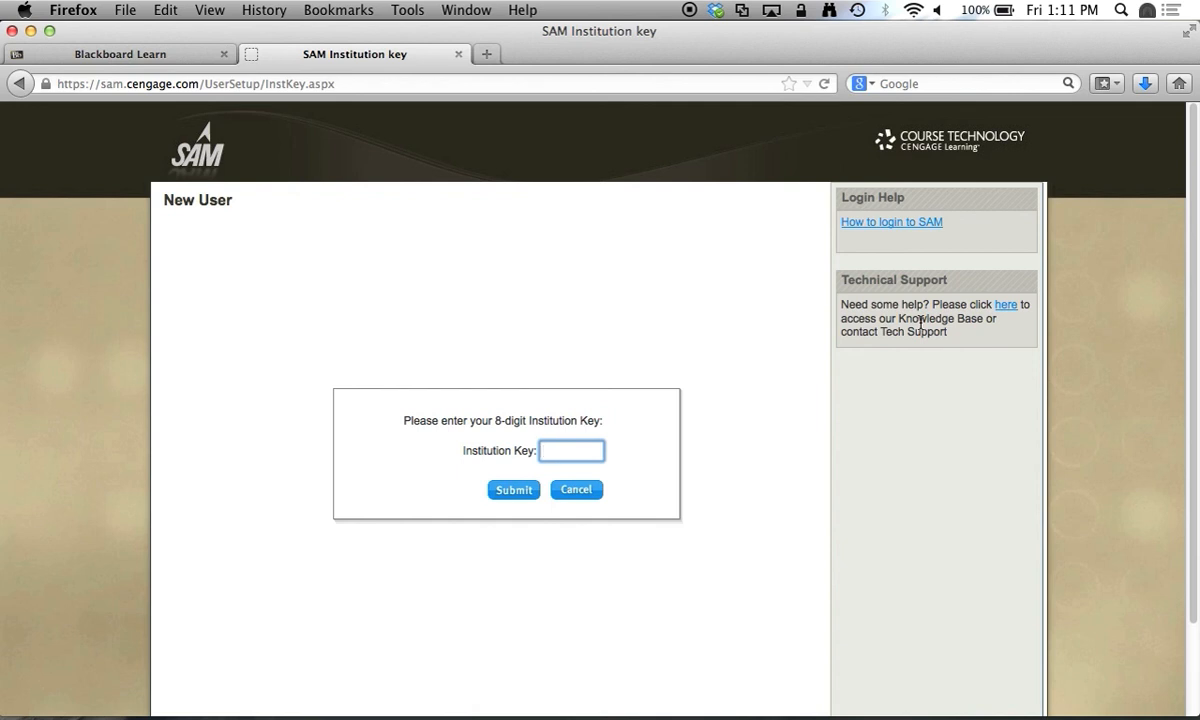
pyautogui.click(571, 450)
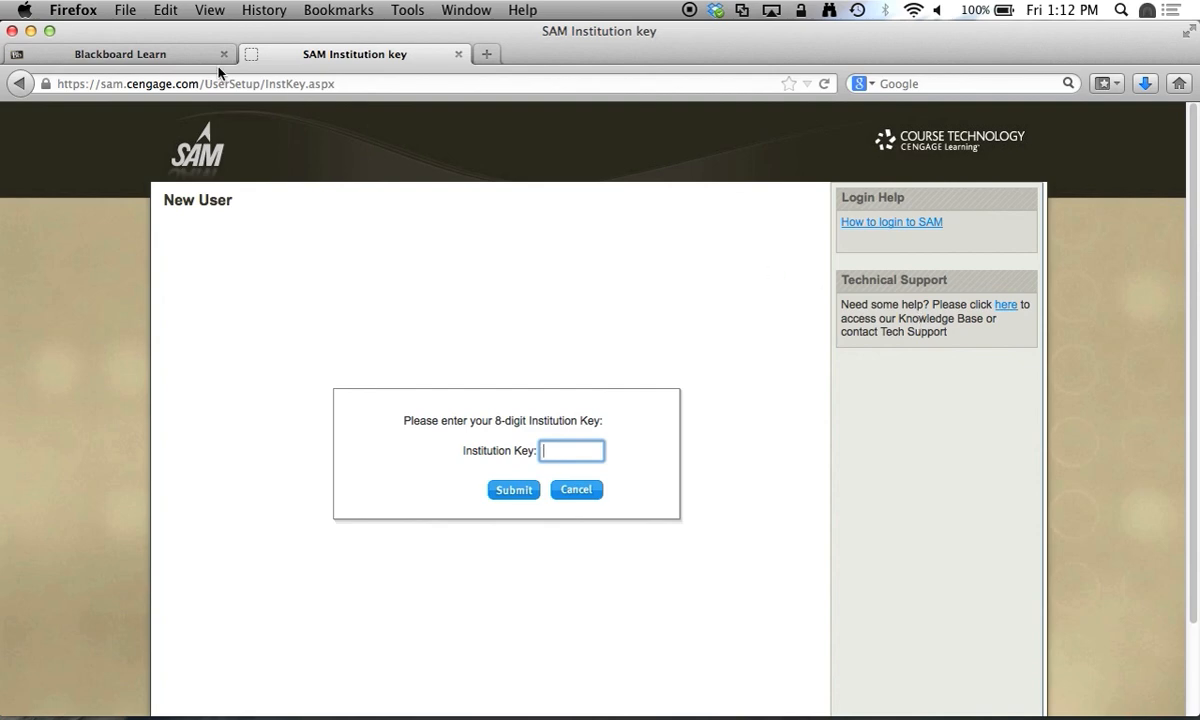
pyautogui.click(120, 54)
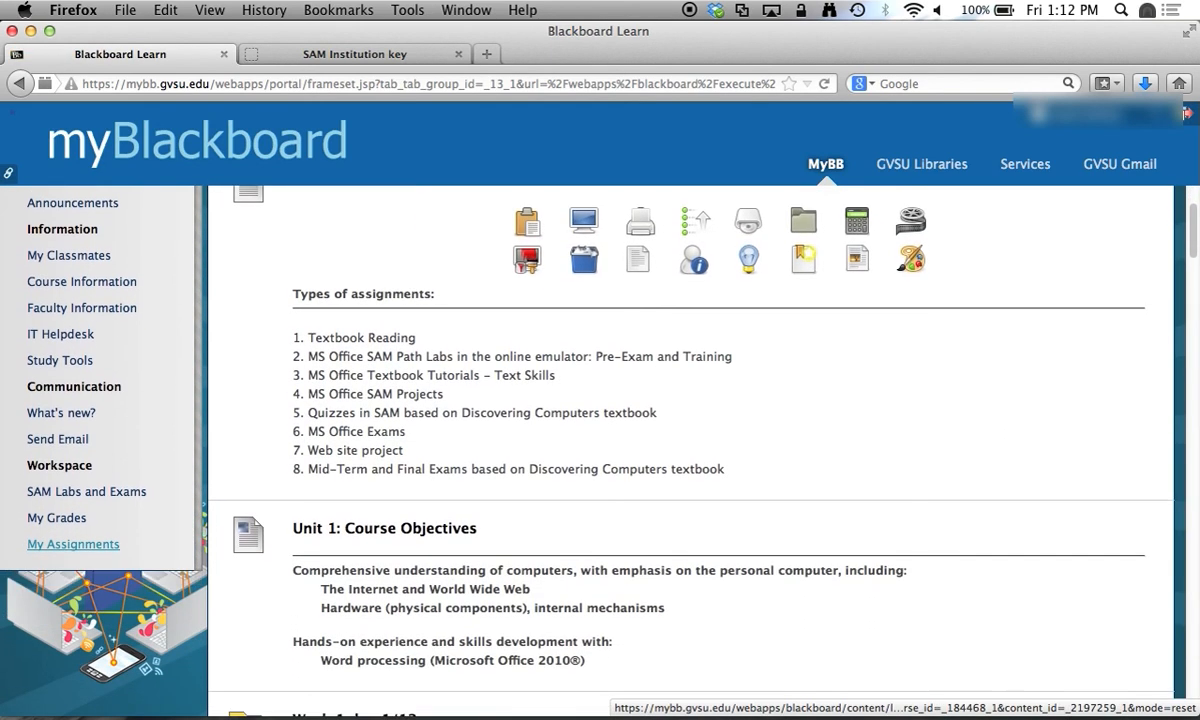
pyautogui.scroll(-3)
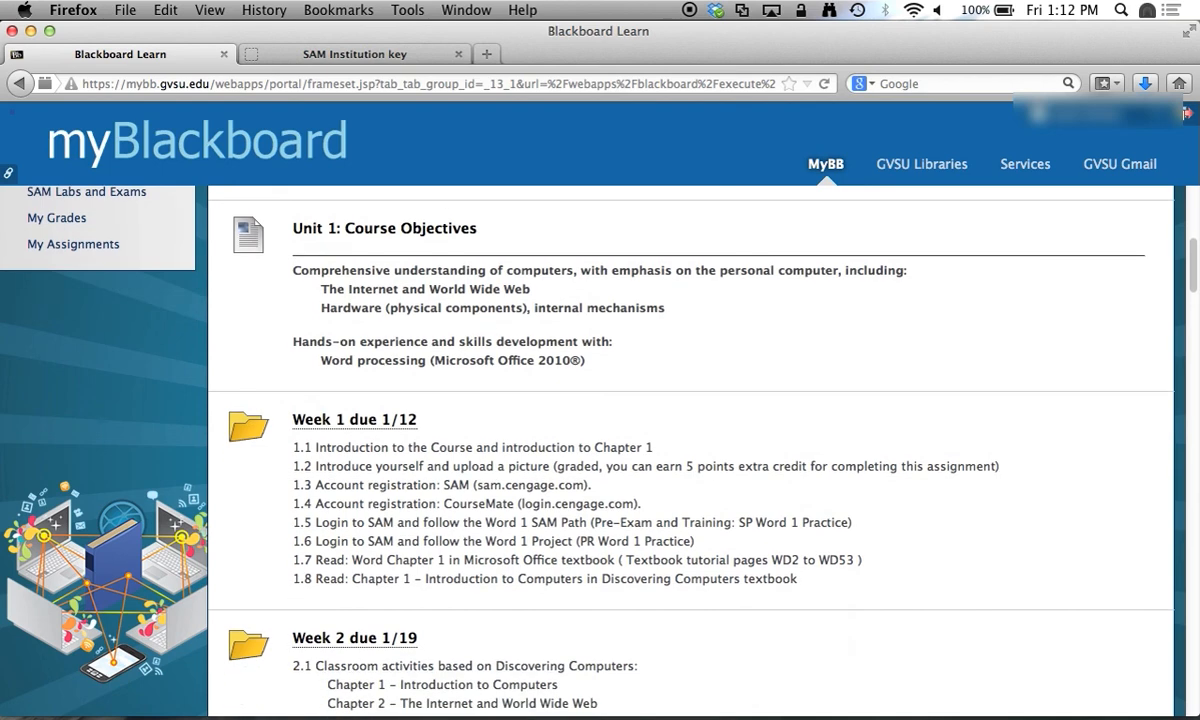
pyautogui.click(354, 419)
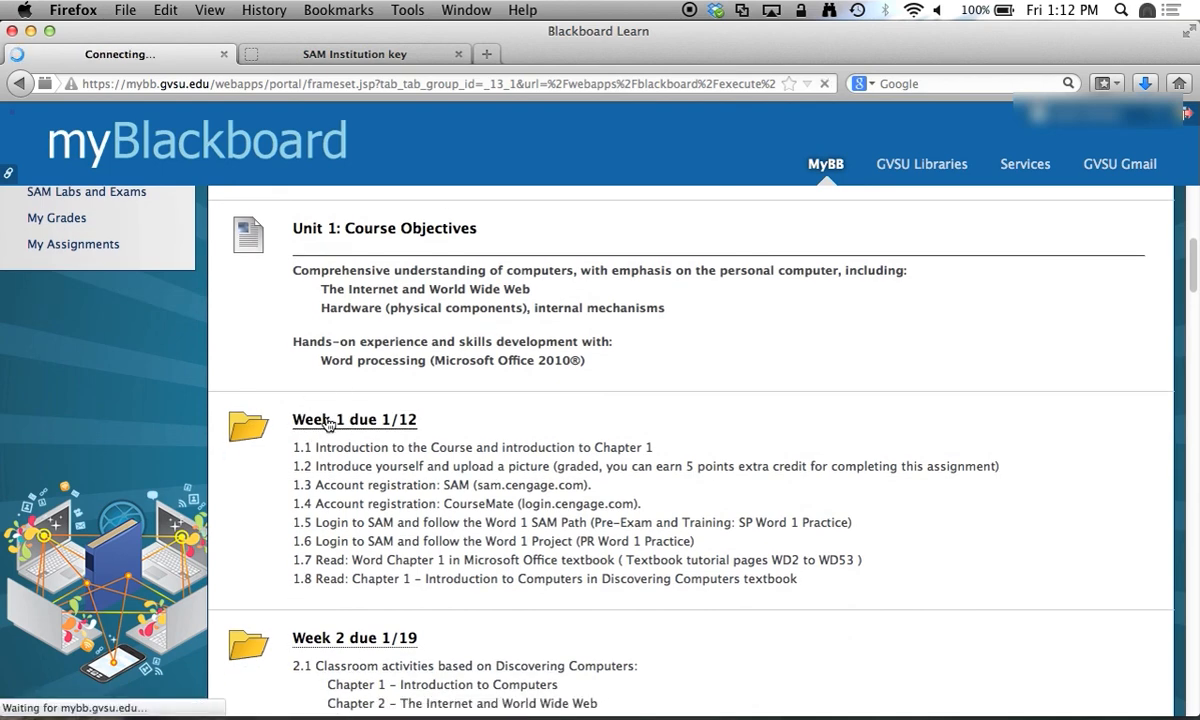
pyautogui.click(354, 419)
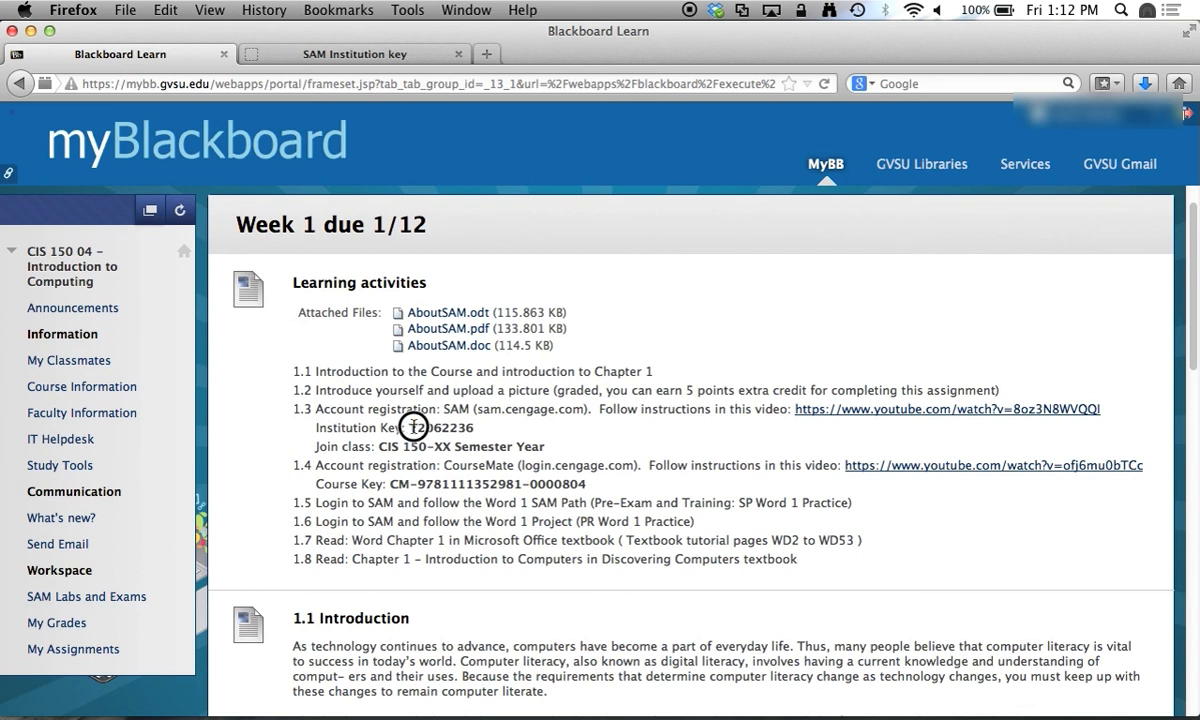
pyautogui.doubleClick(440, 427)
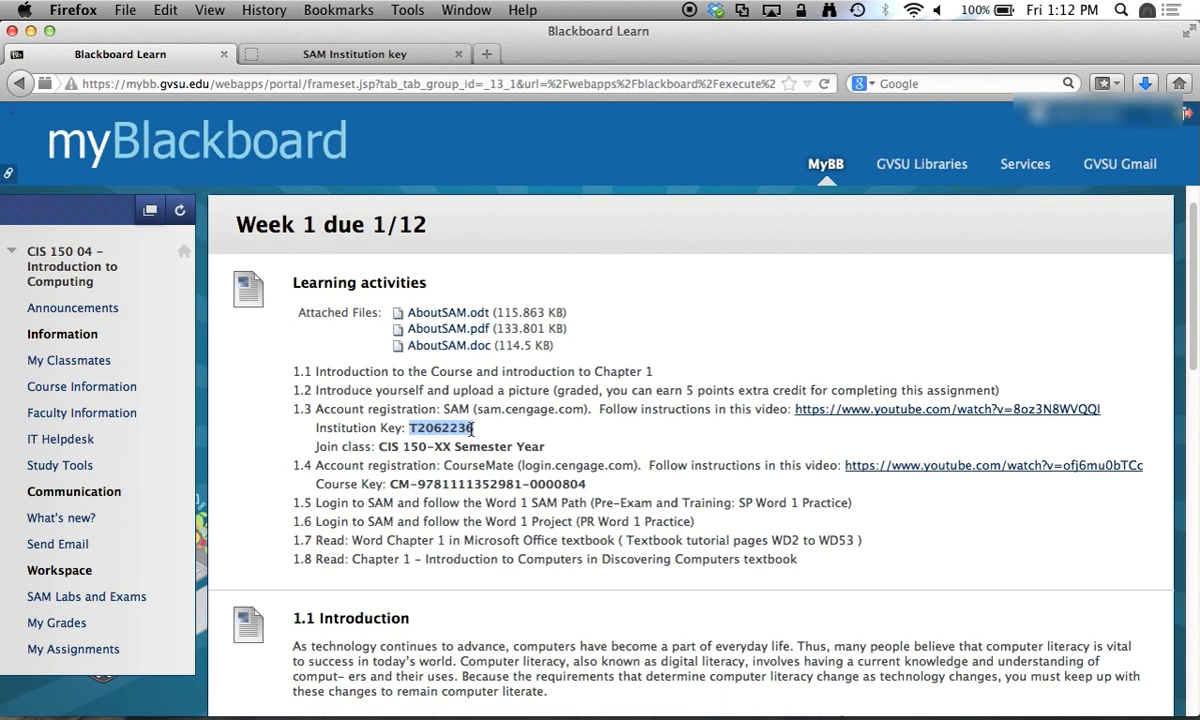
pyautogui.rightClick(440, 427)
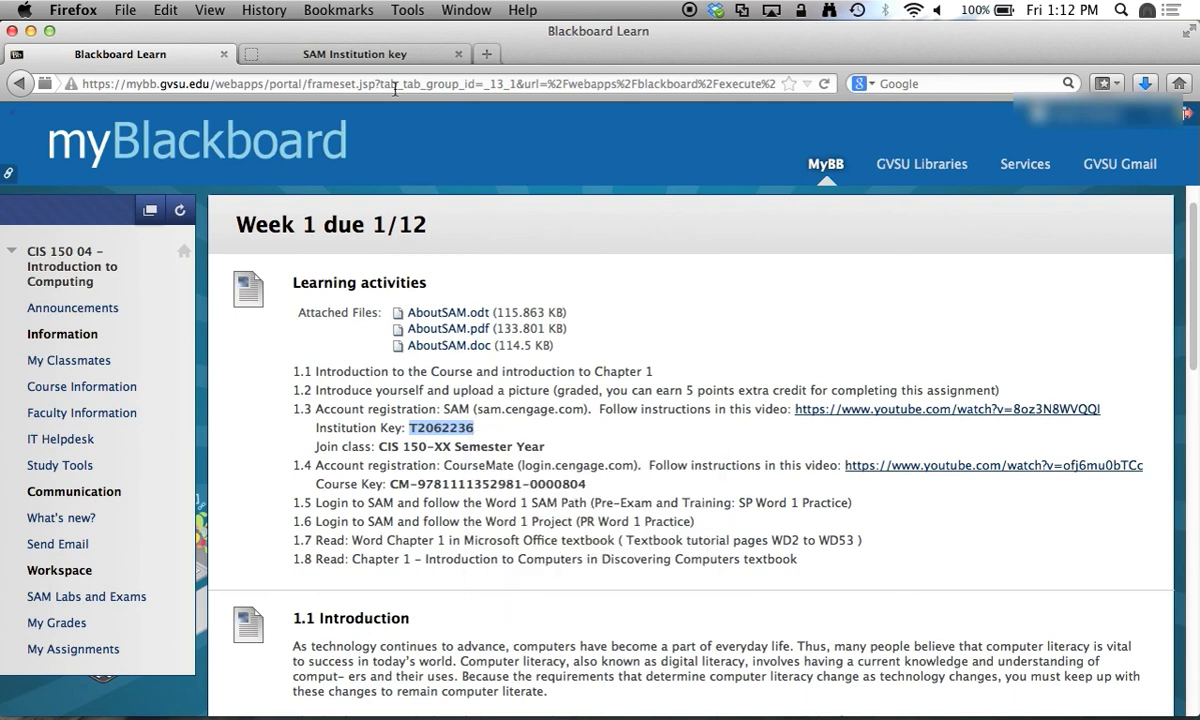
# Submit institution key T2062236 and confirm GRAND VALLEY ST UNIV-ALLENDALE after one retry.
pyautogui.click(350, 53)
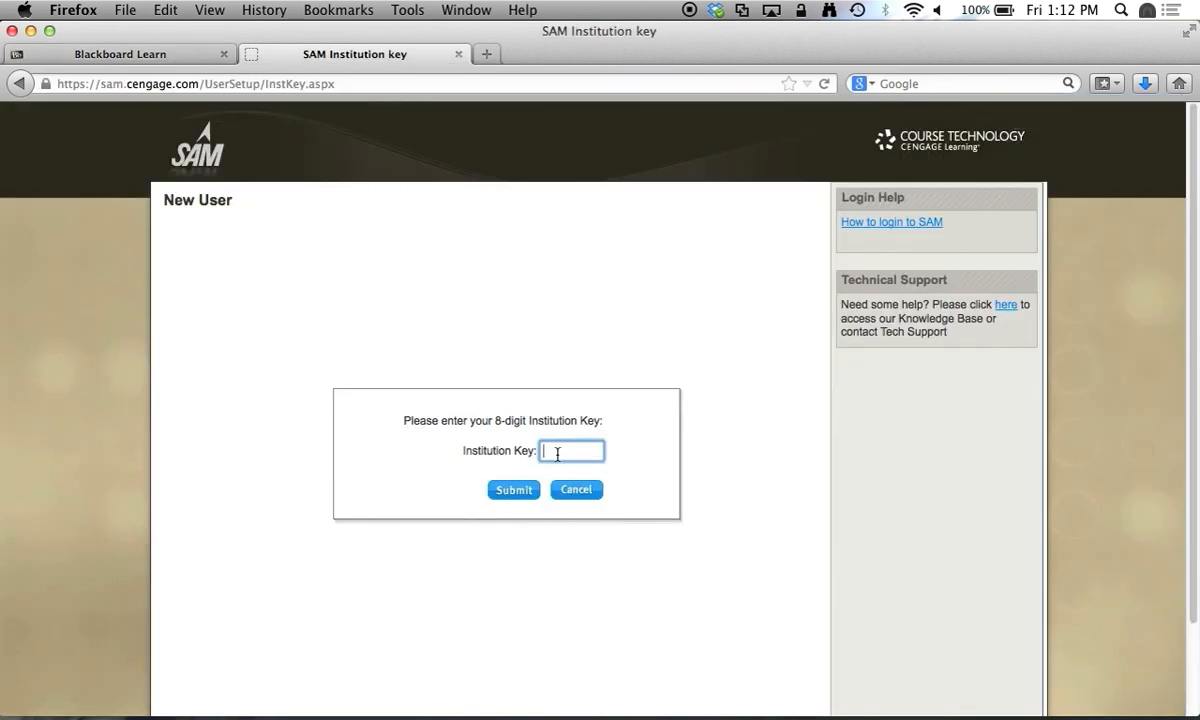
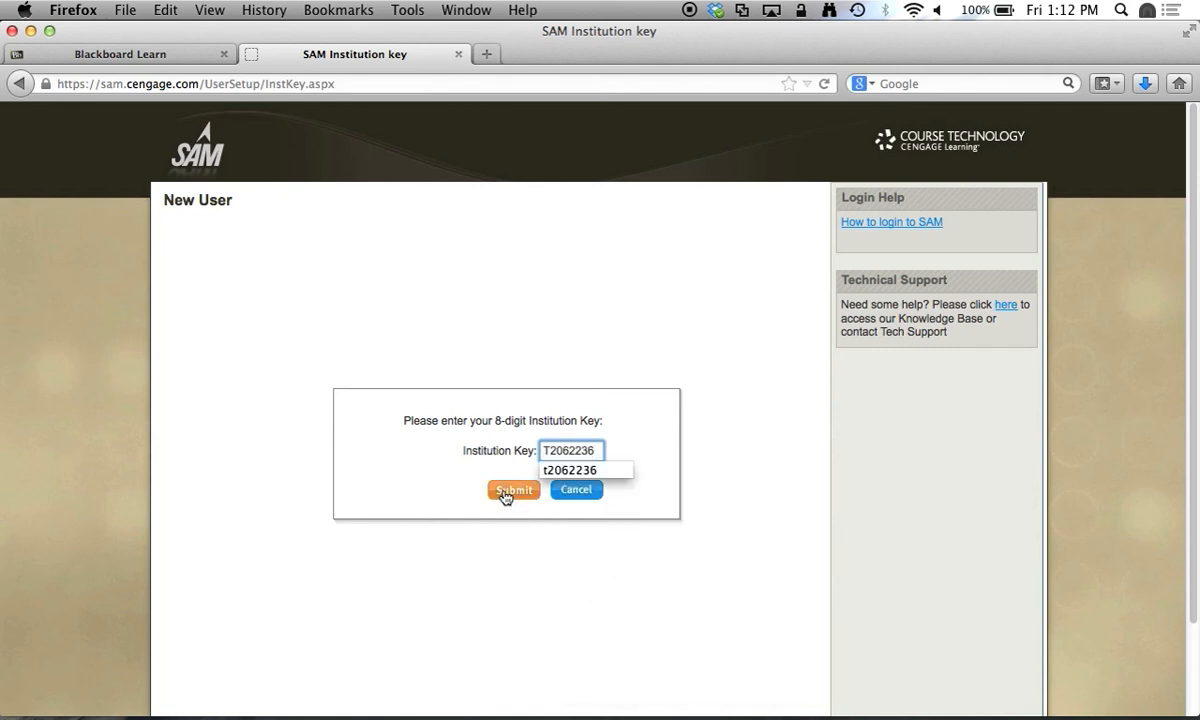
pyautogui.click(513, 490)
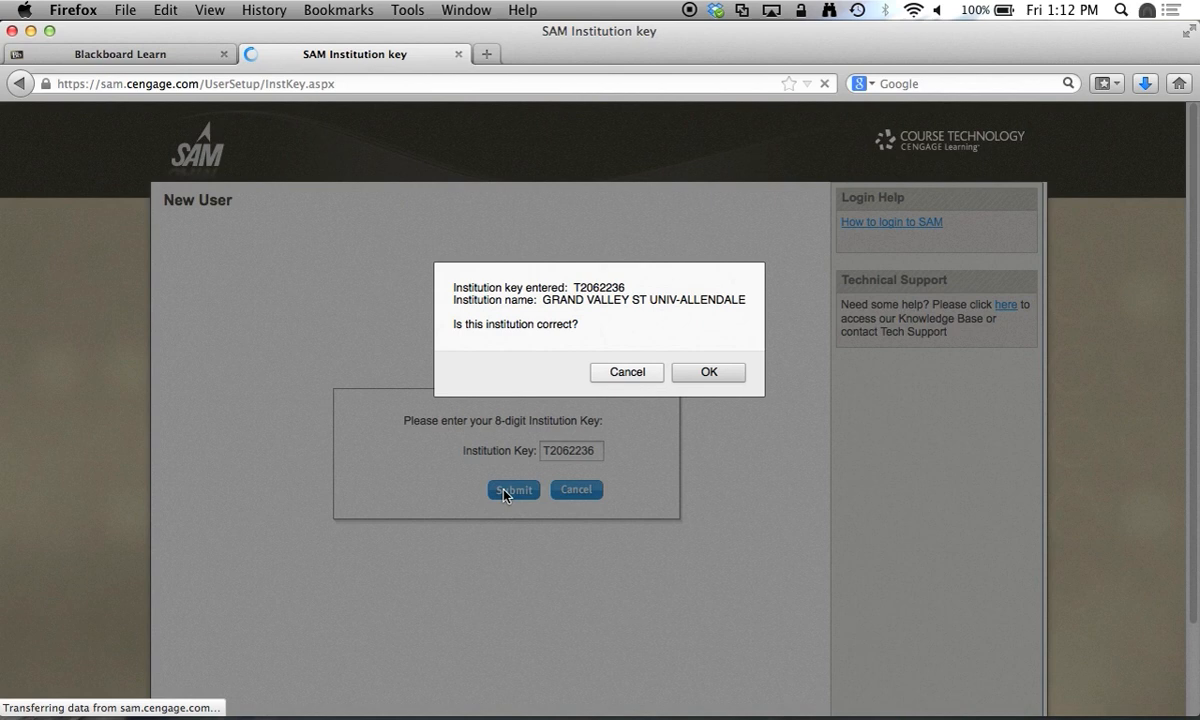
pyautogui.moveTo(633, 401)
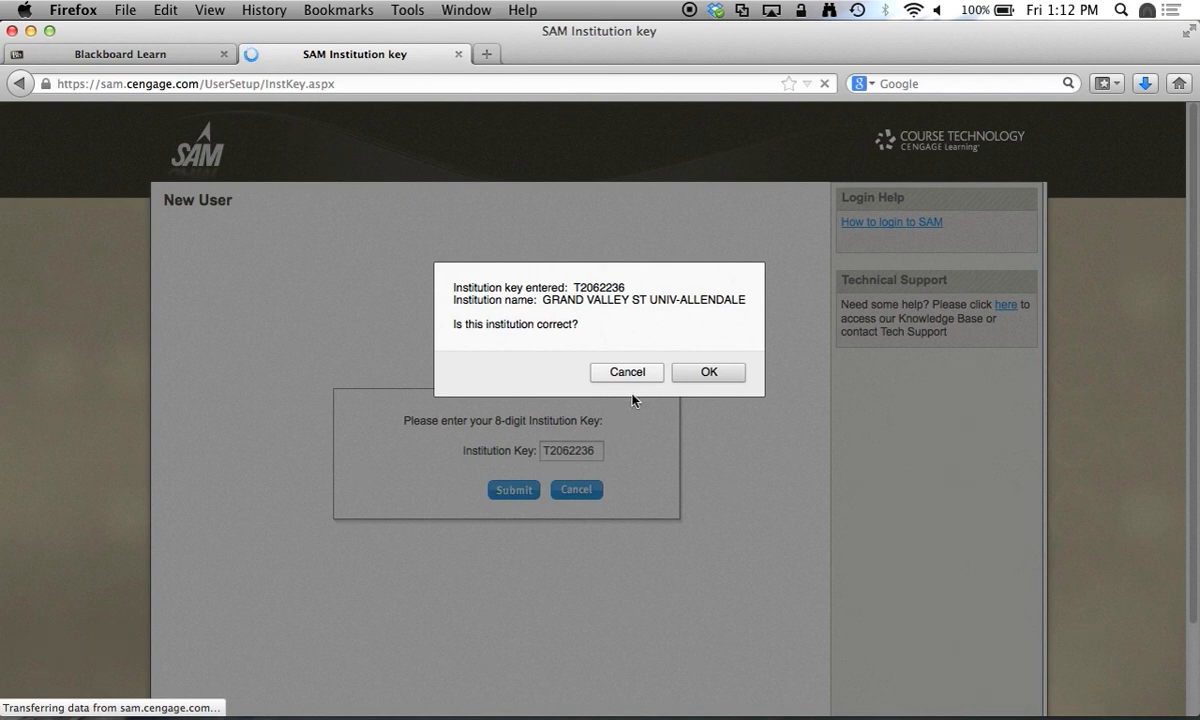
pyautogui.click(626, 372)
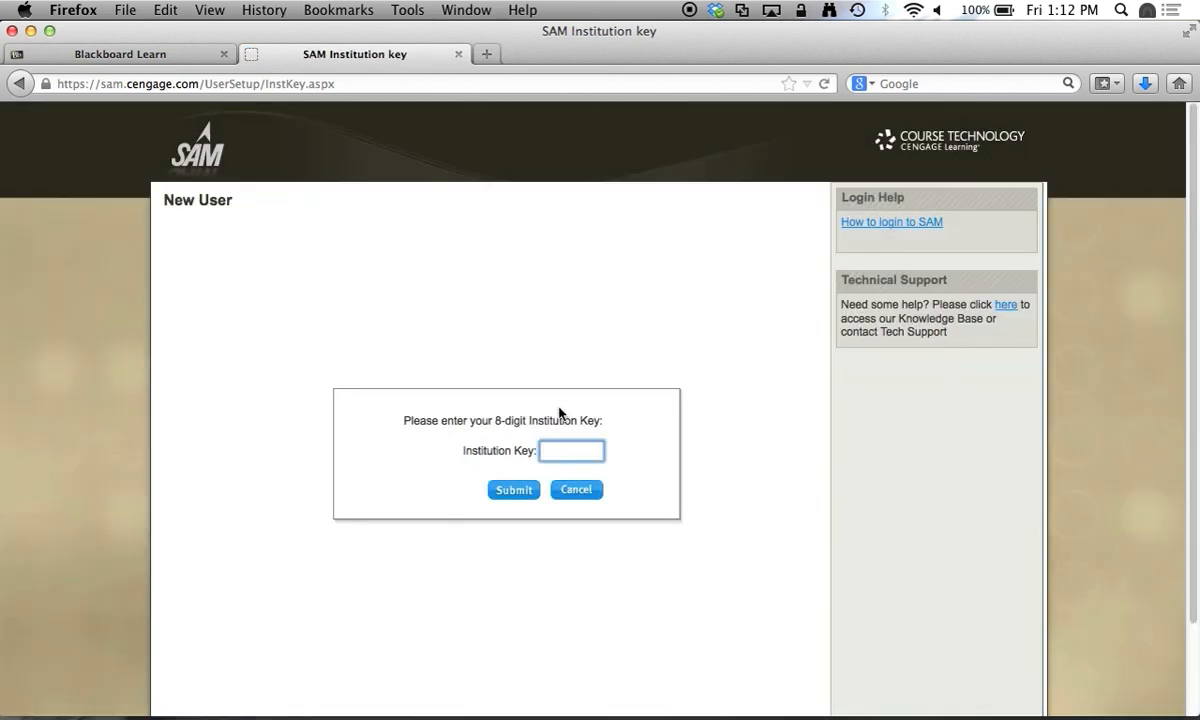
pyautogui.click(571, 450)
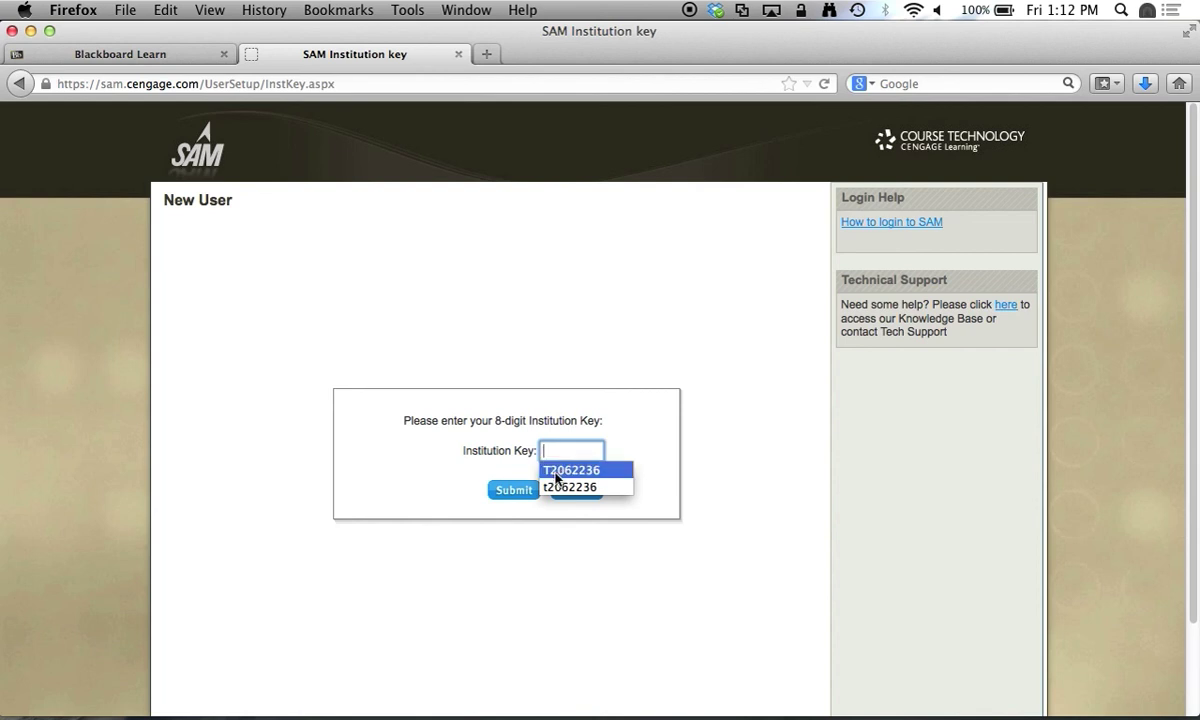
pyautogui.click(571, 470)
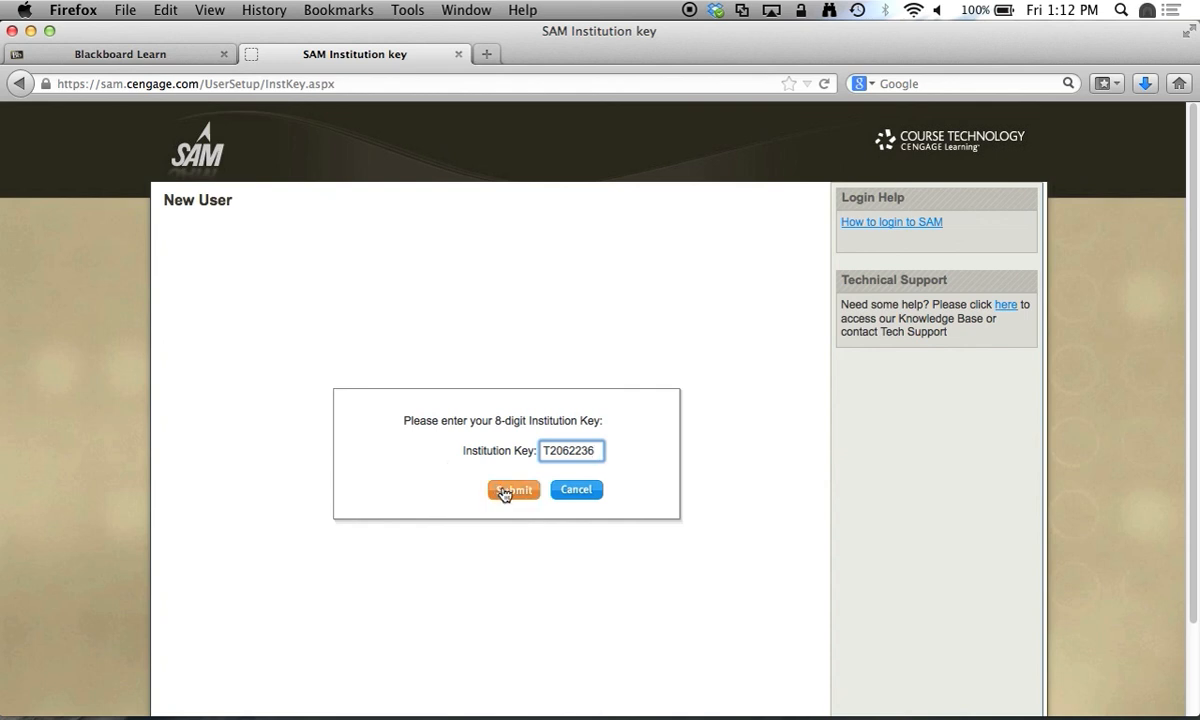
pyautogui.click(513, 489)
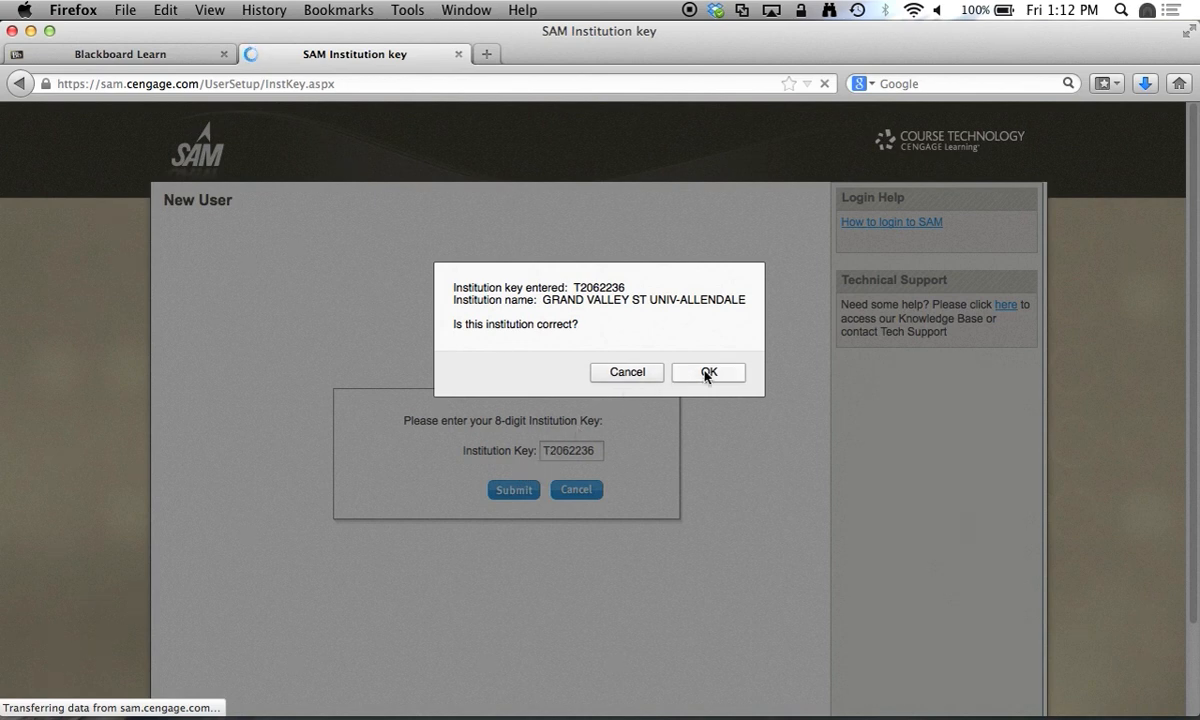
pyautogui.click(708, 372)
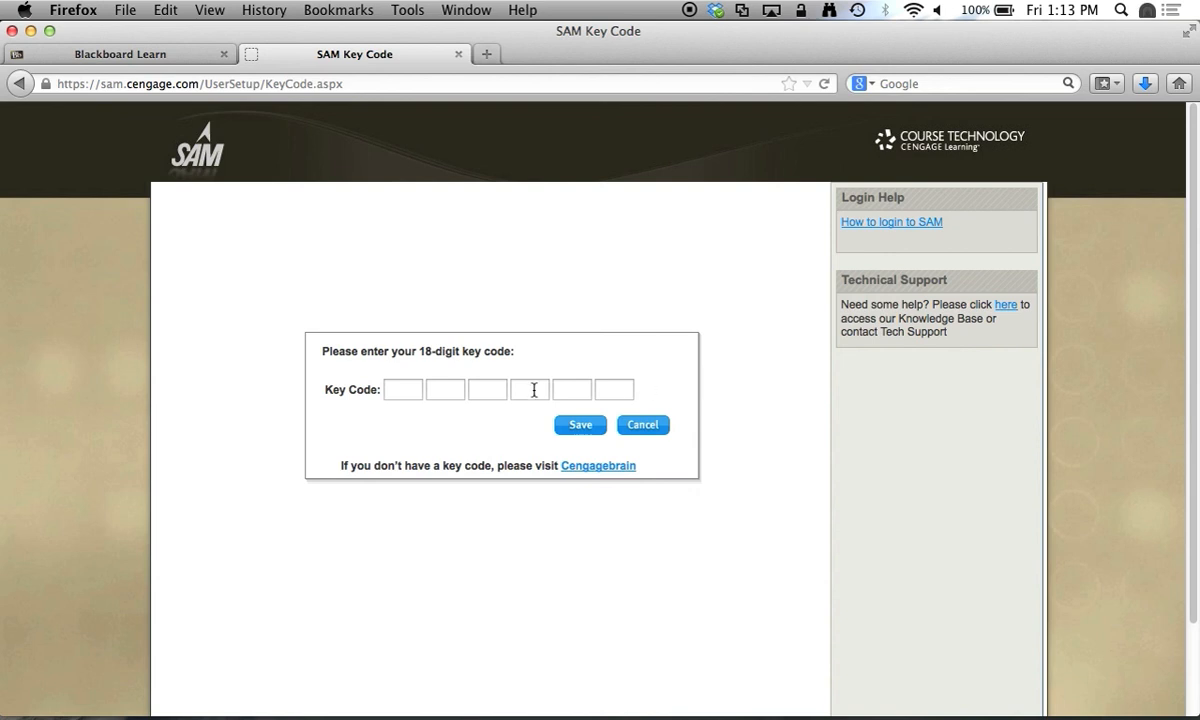
# Fill the Key Code boxes with the 18-digit code and save.
pyautogui.click(402, 389)
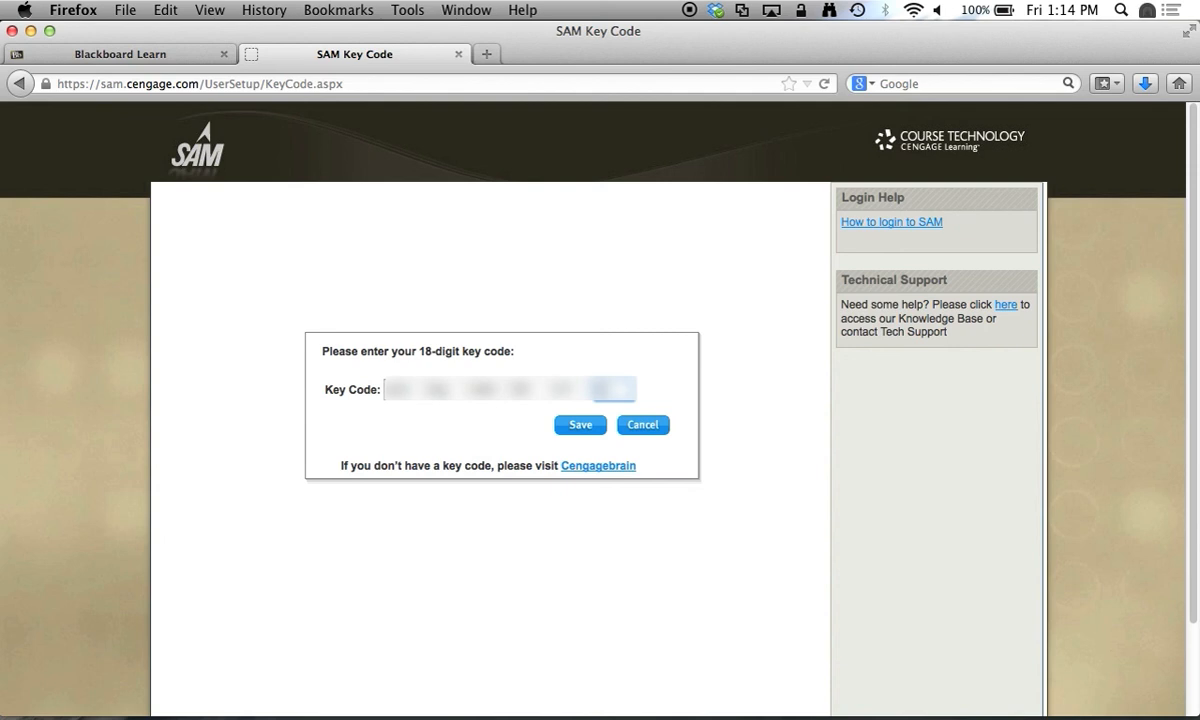
pyautogui.moveTo(579, 425)
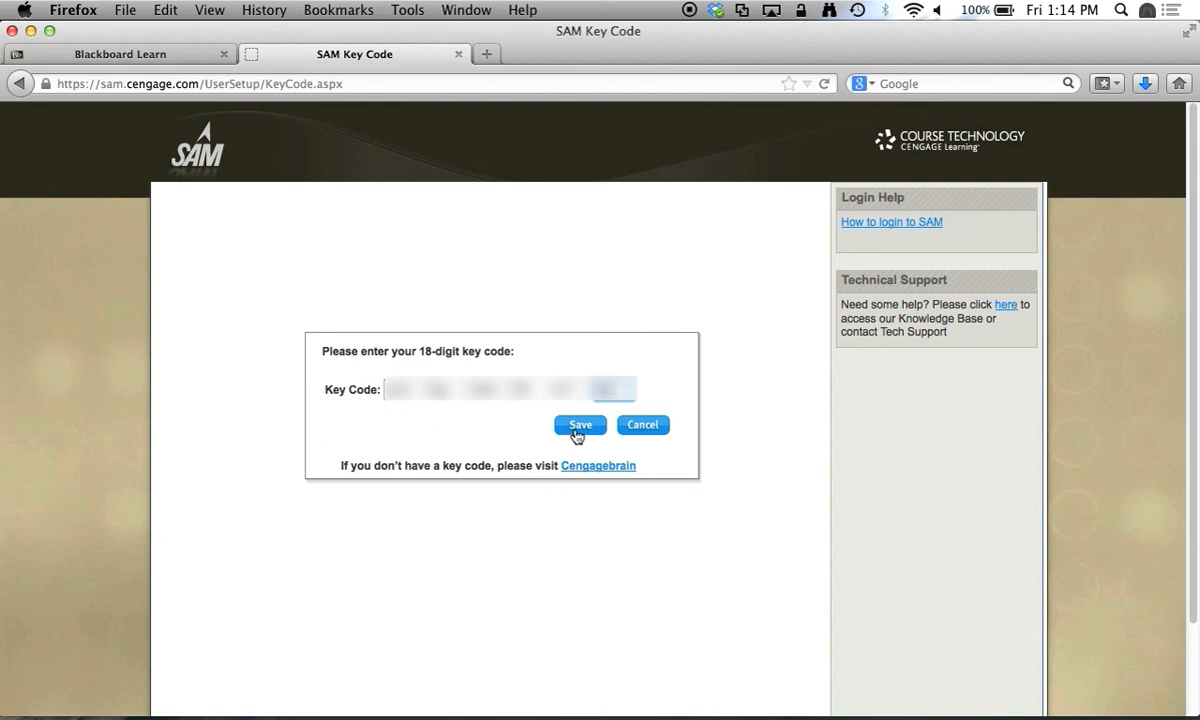
pyautogui.click(580, 425)
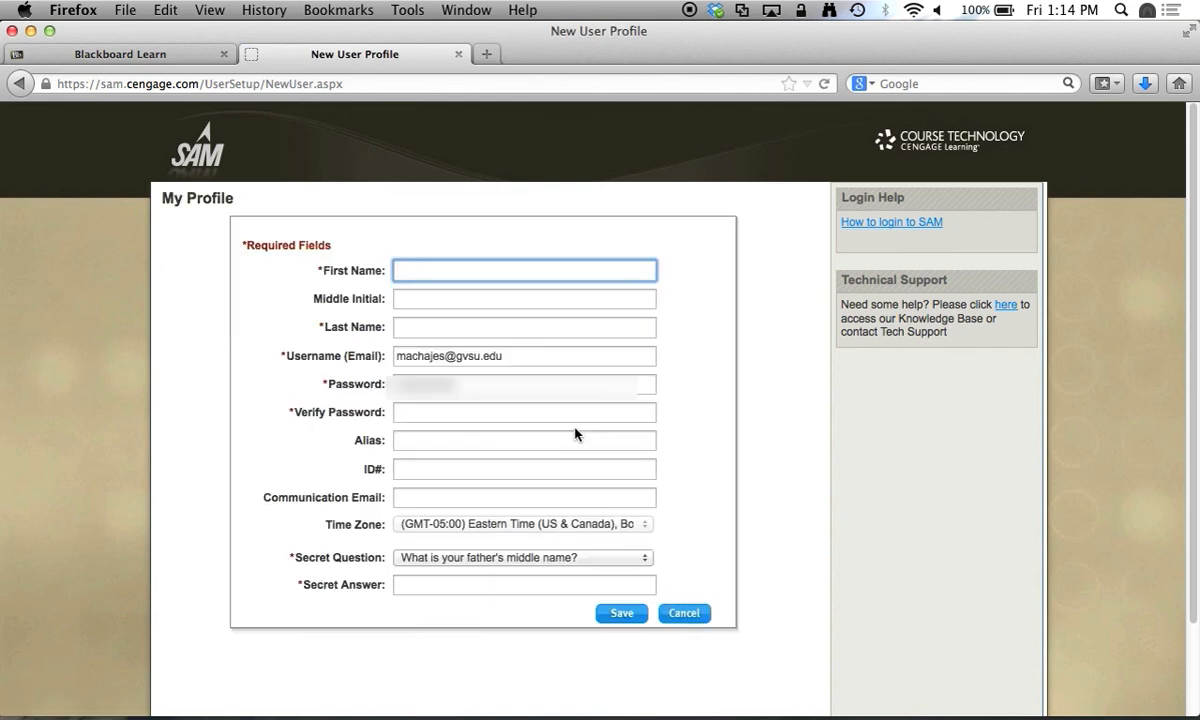
# Fill in first name, last name, username email, password, password verification and alias.
pyautogui.click(524, 270)
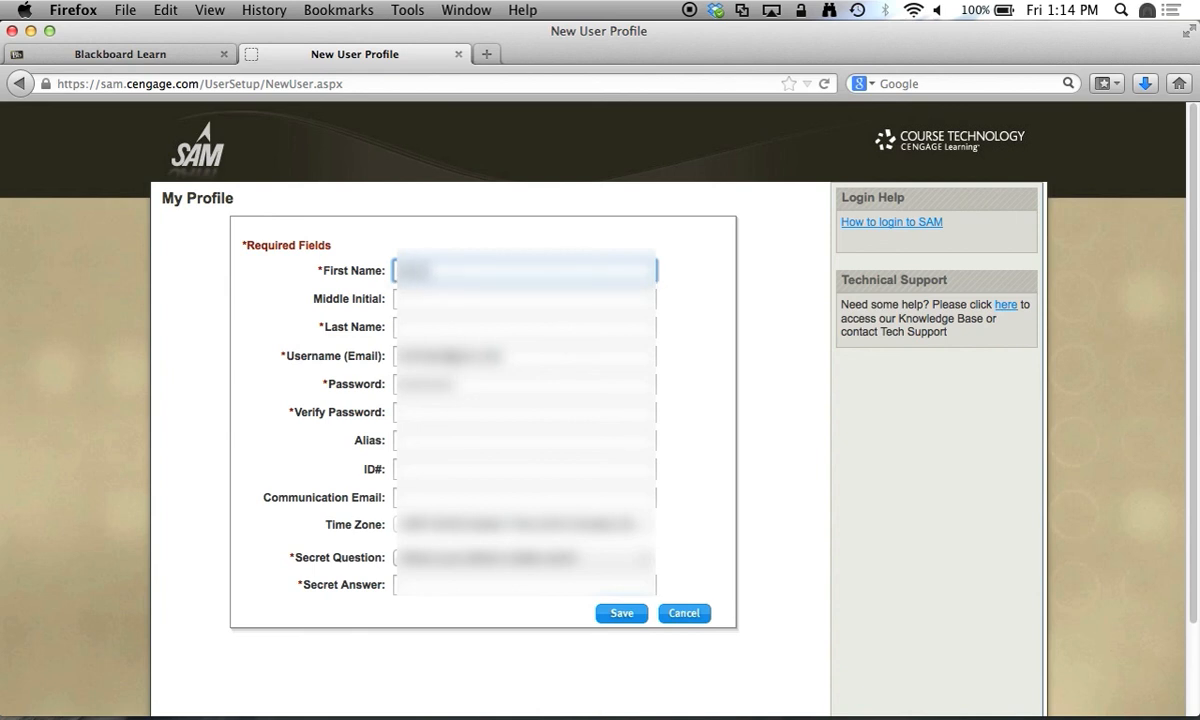
pyautogui.click(524, 298)
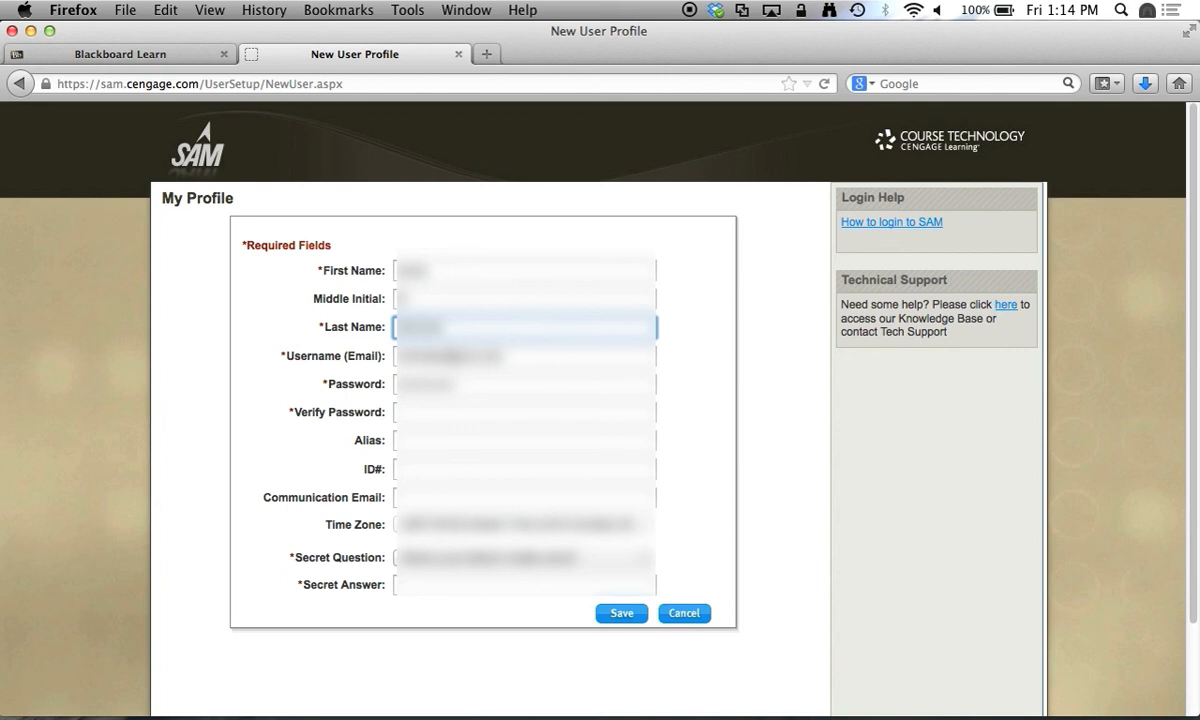
pyautogui.click(525, 355)
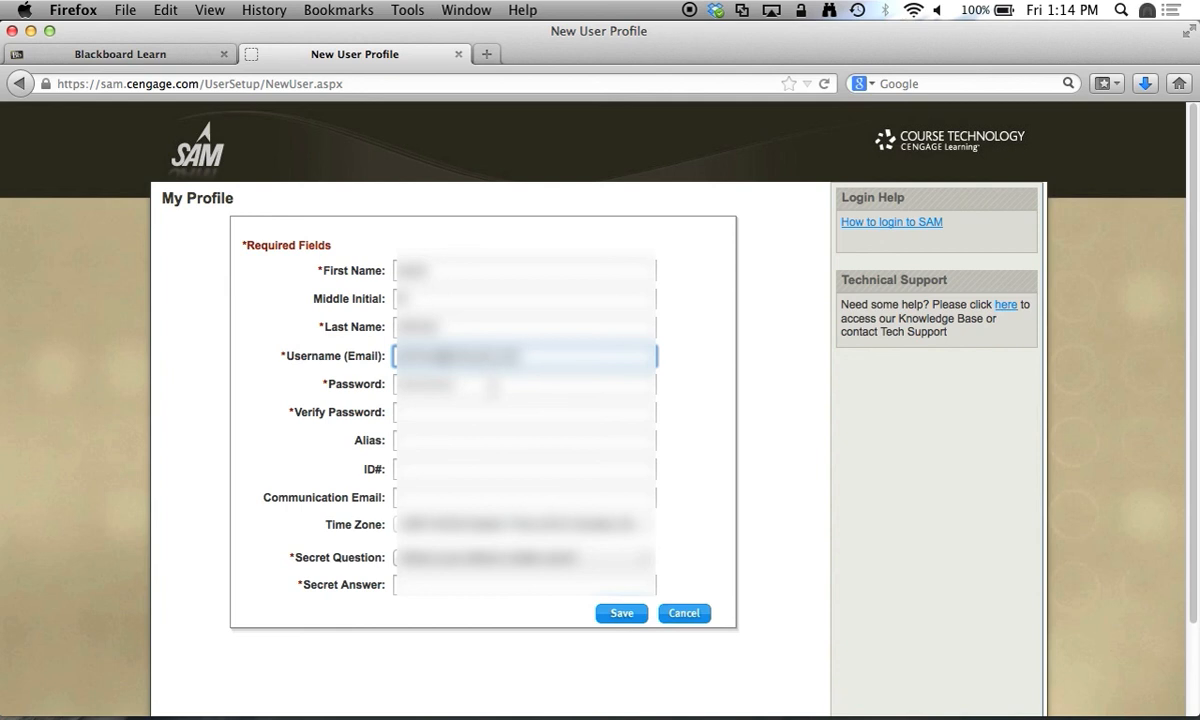
pyautogui.click(525, 384)
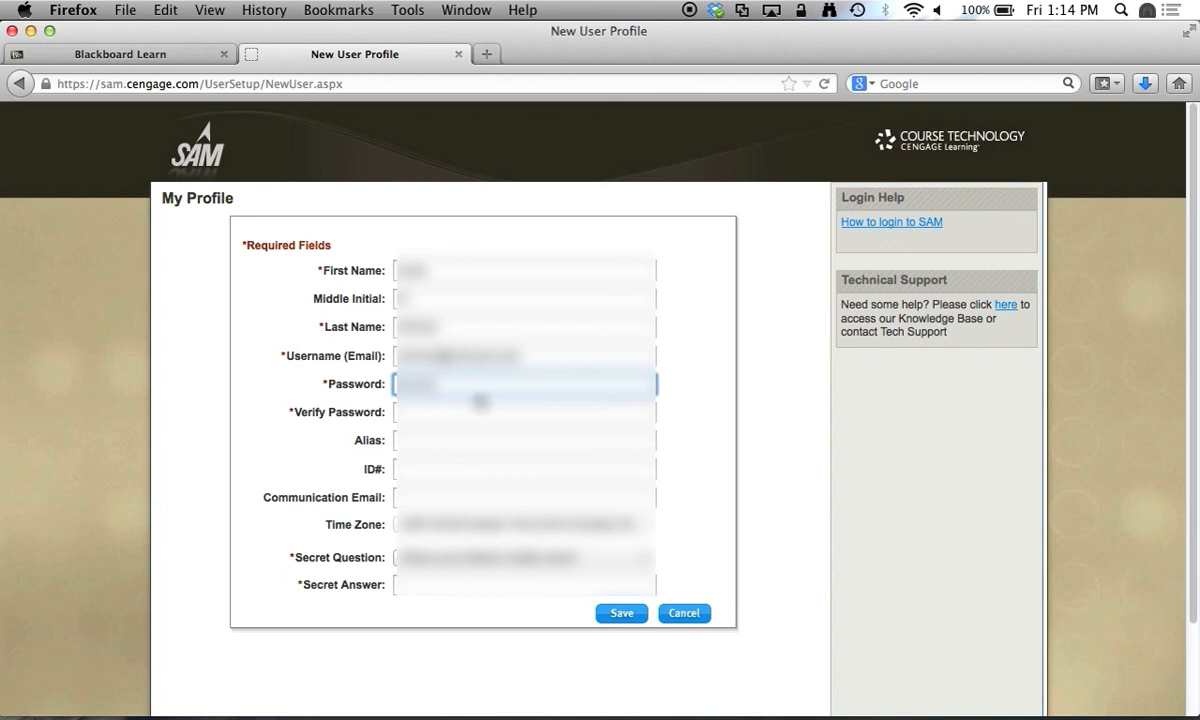
pyautogui.click(525, 412)
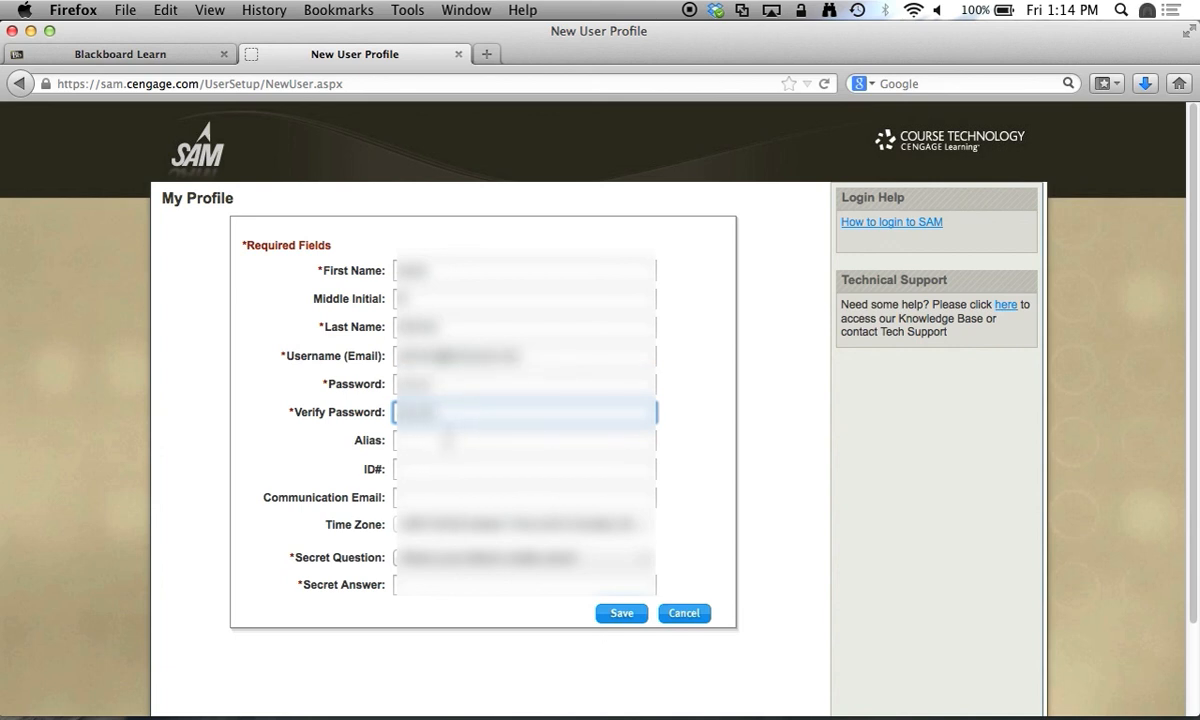
pyautogui.click(525, 440)
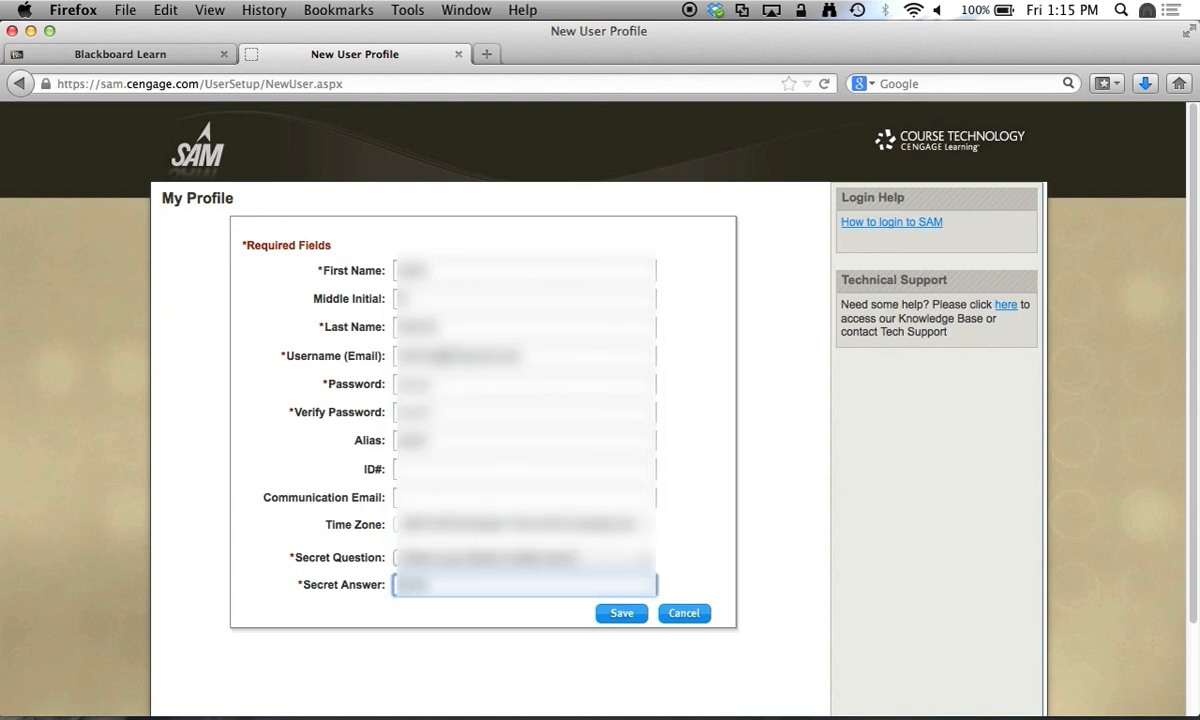
pyautogui.click(525, 440)
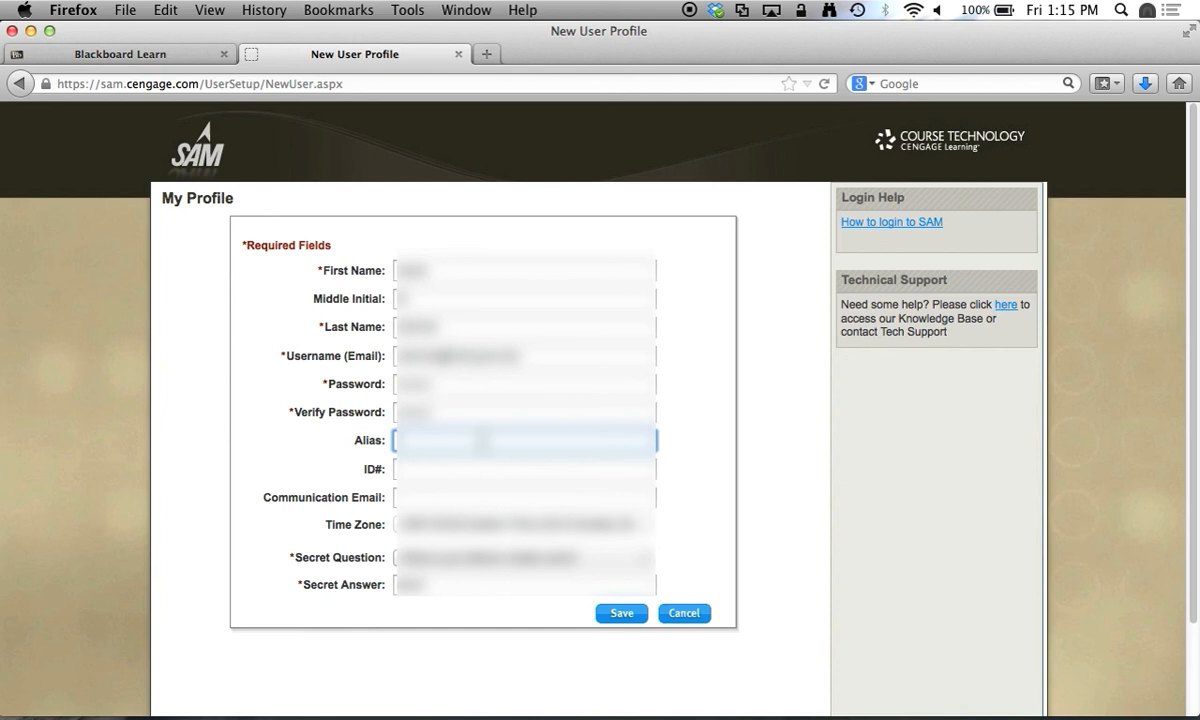
# Save the profile and confirm the reviewed account details.
pyautogui.click(621, 613)
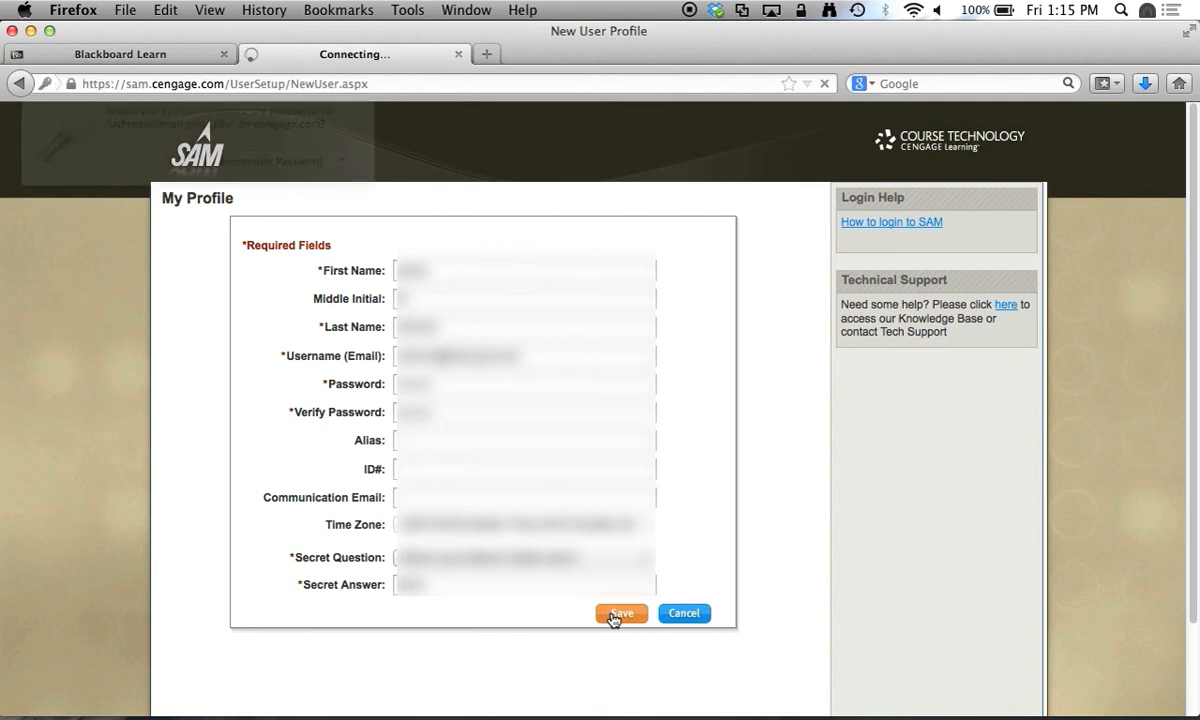
pyautogui.click(621, 613)
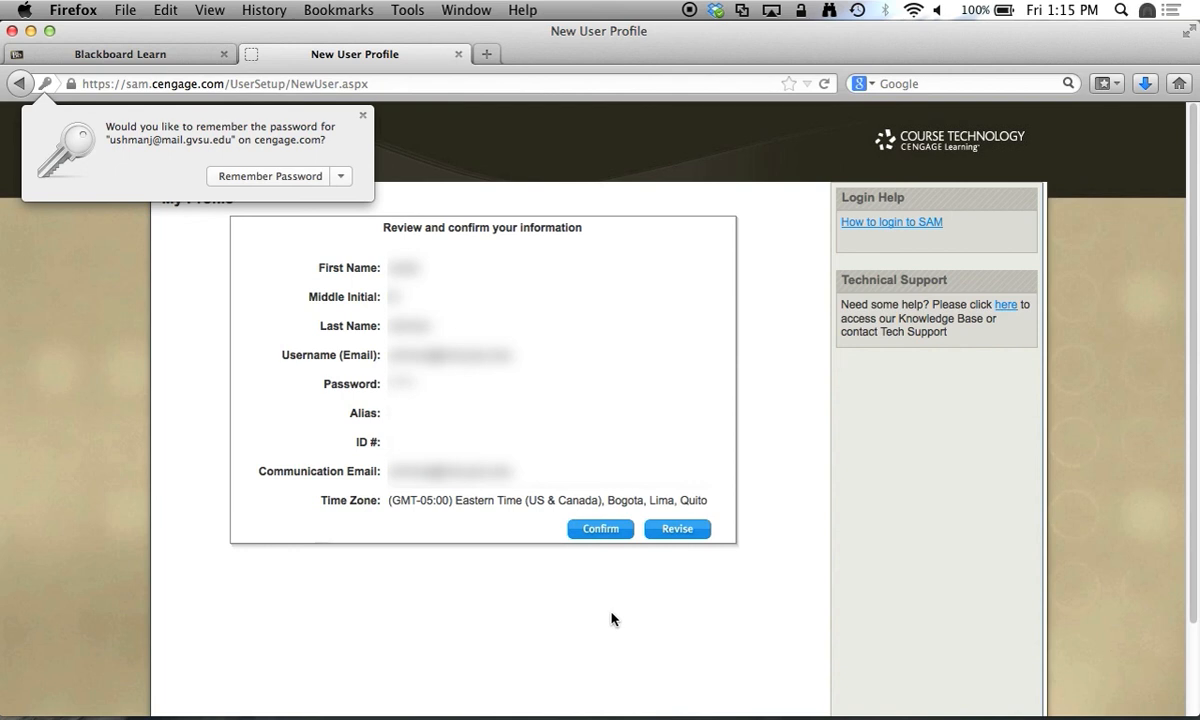
pyautogui.moveTo(363, 112)
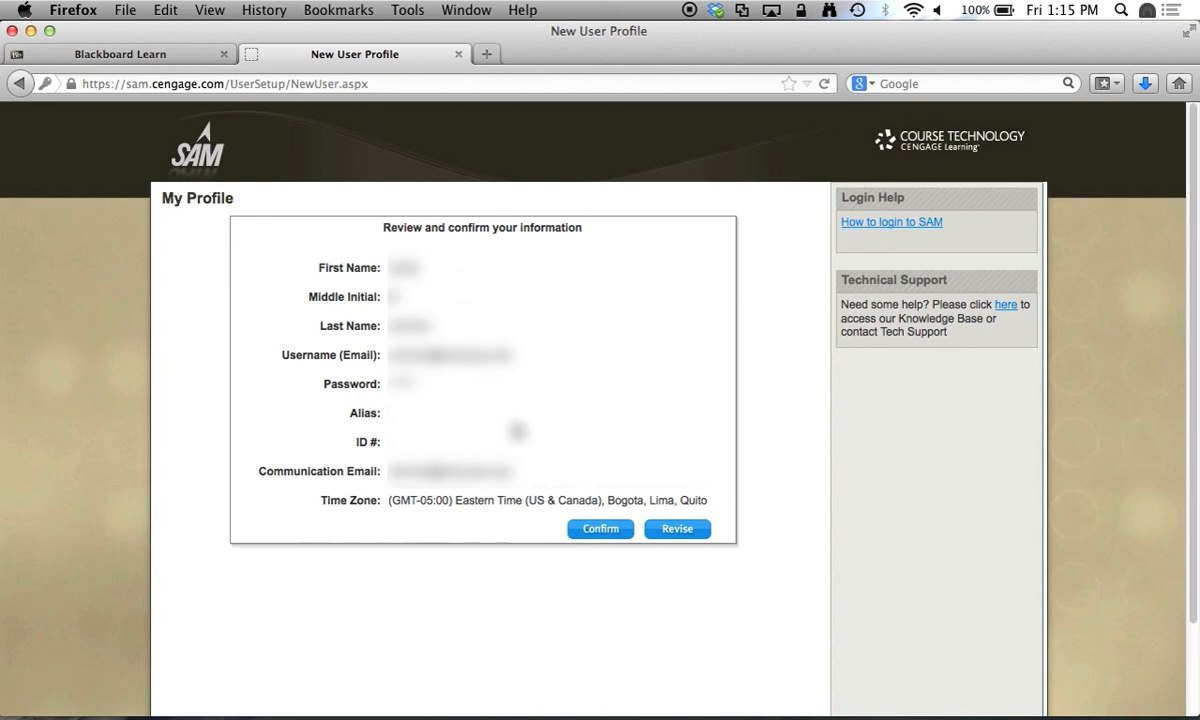
pyautogui.click(600, 529)
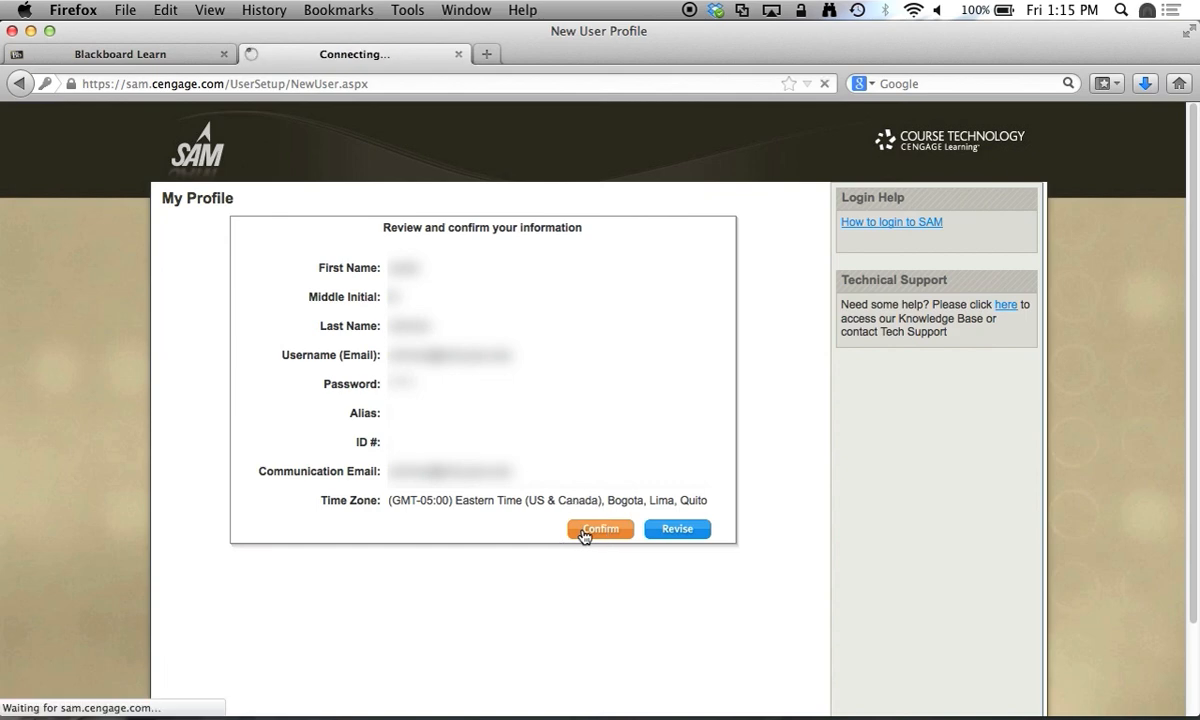
# Scroll through the SAM Terms & Conditions and agree to them.
pyautogui.click(599, 529)
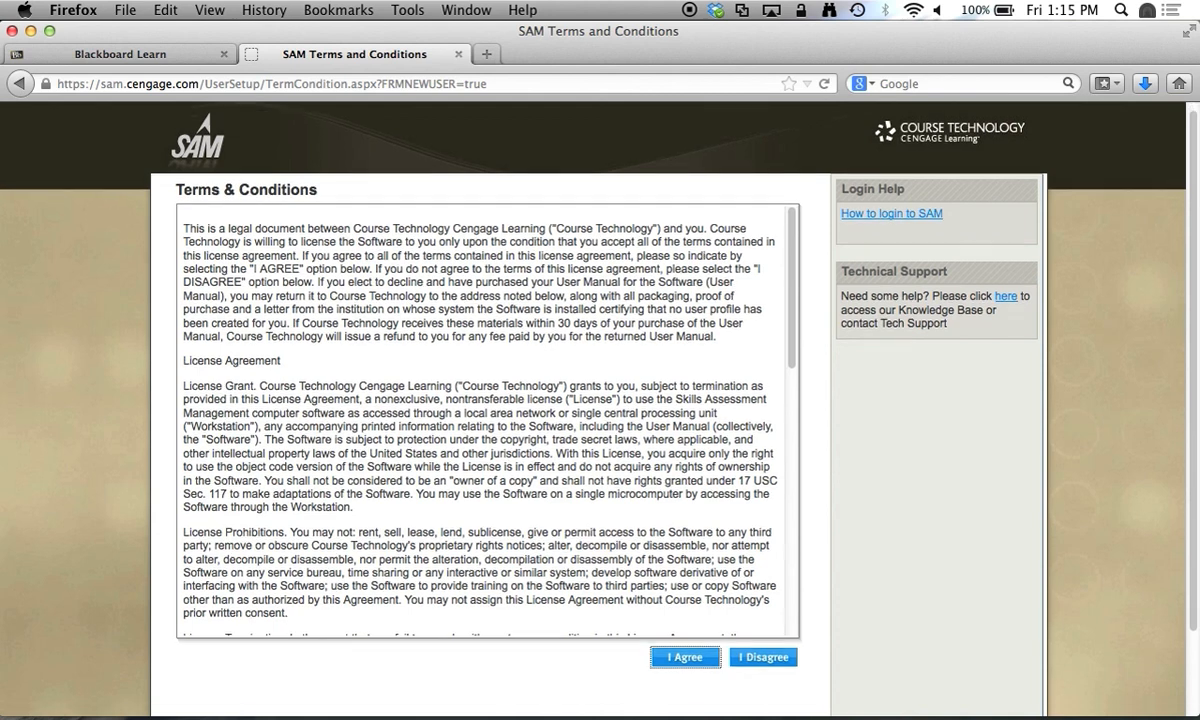
pyautogui.scroll(-3)
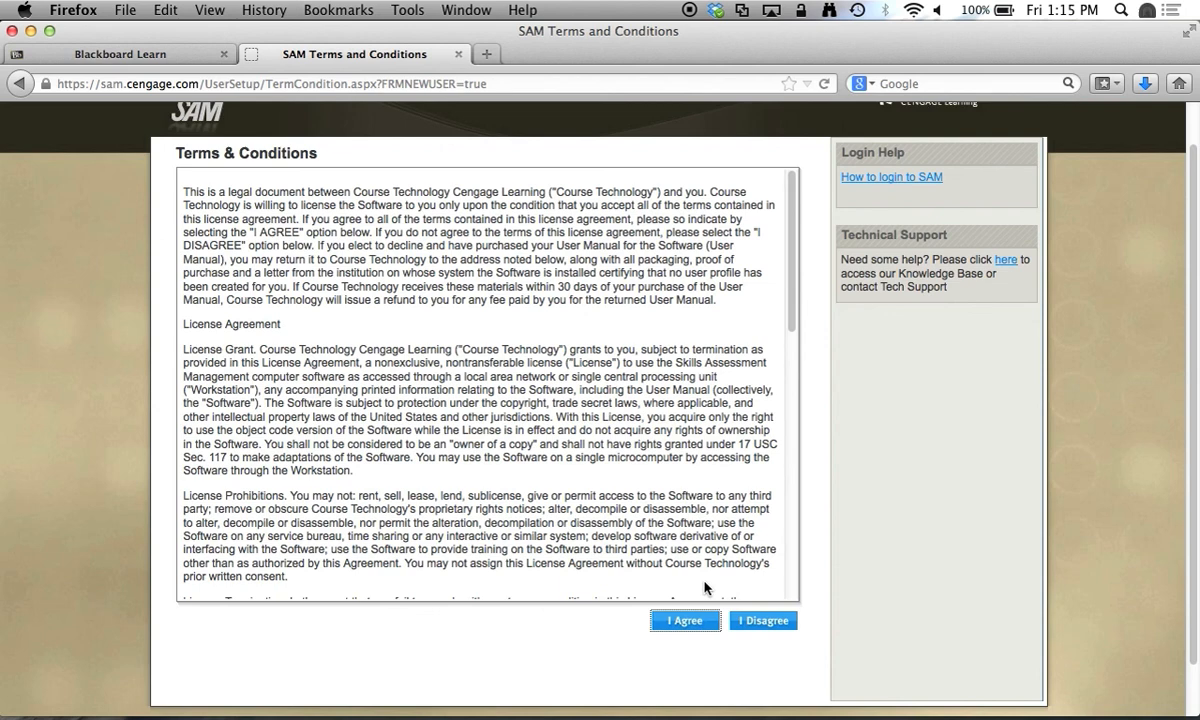
pyautogui.click(684, 620)
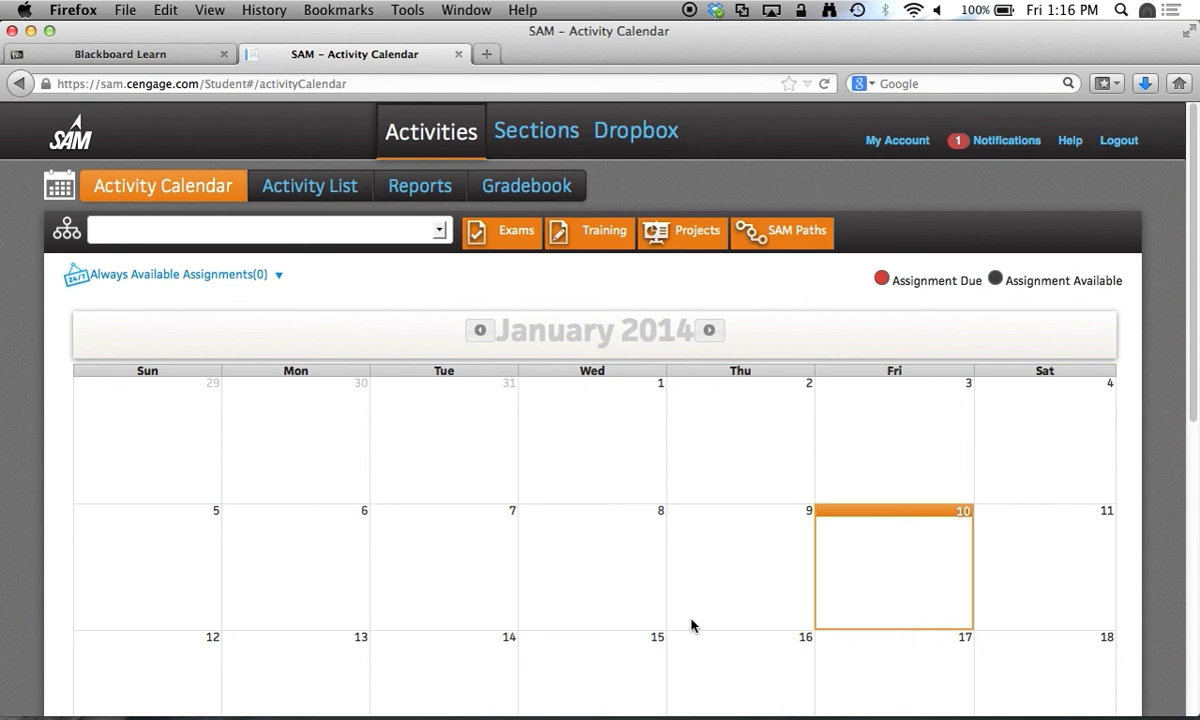
pyautogui.moveTo(514, 344)
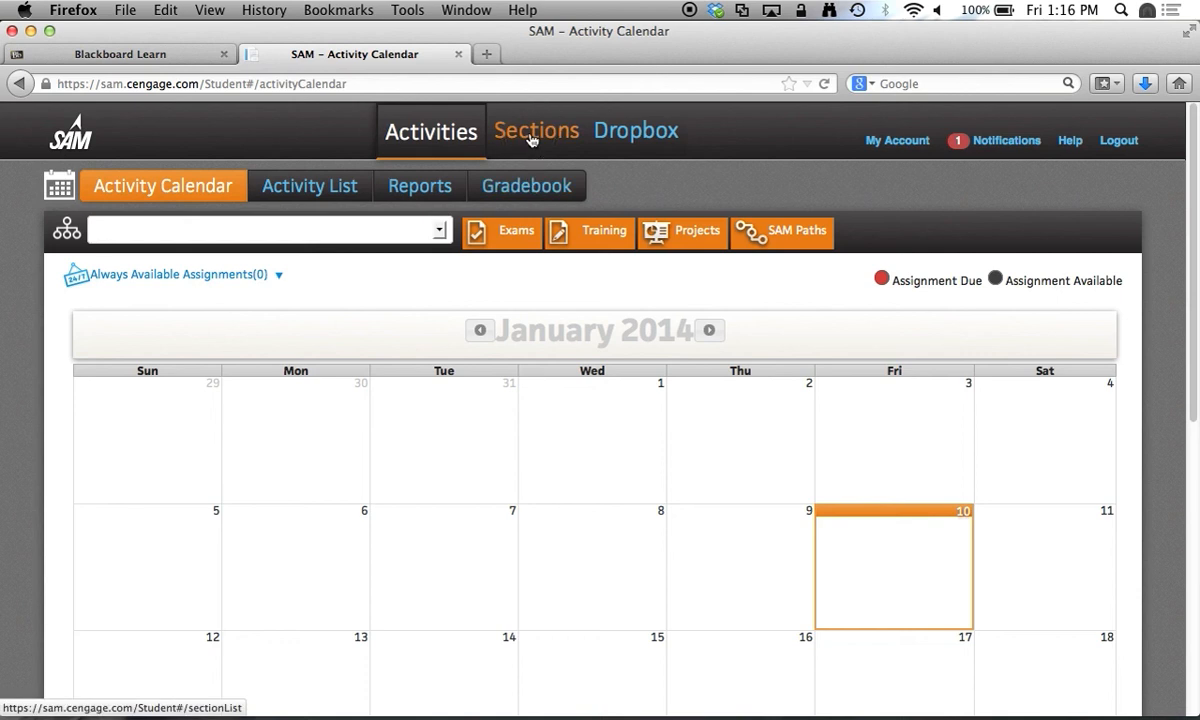
# Join CIS 150-04 (Winter, 2014) via Join a Section and close the result message.
pyautogui.click(536, 130)
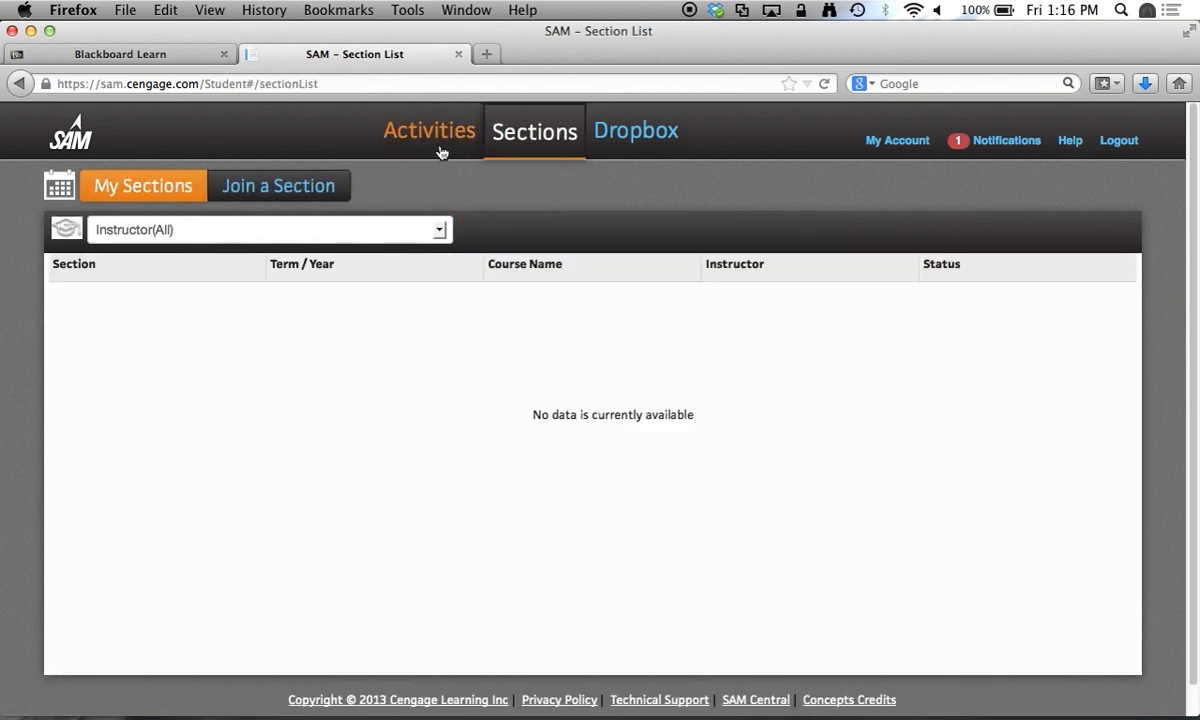
pyautogui.click(278, 185)
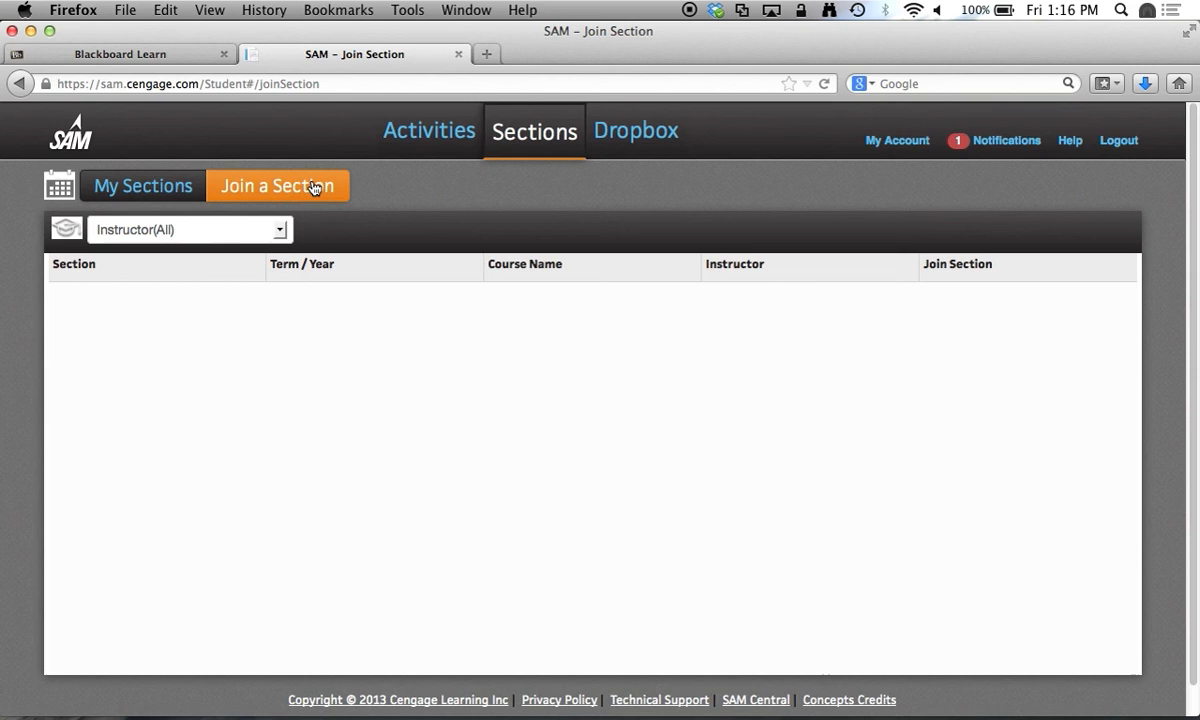
pyautogui.click(278, 186)
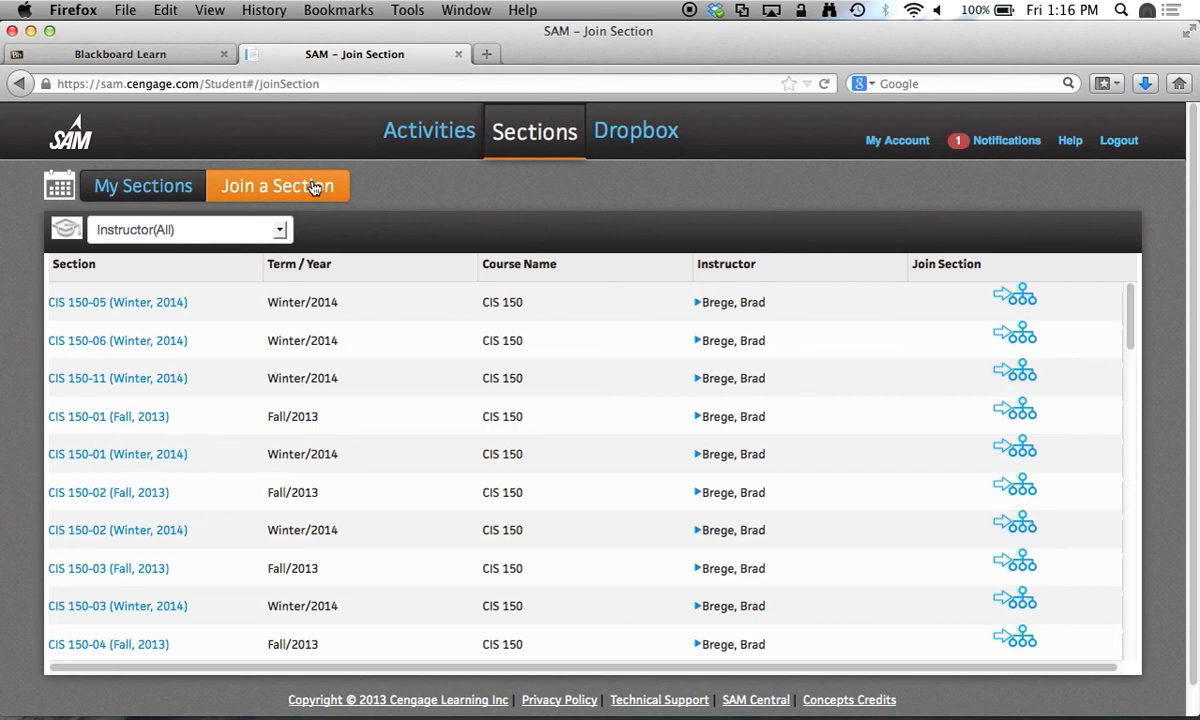
pyautogui.moveTo(1018, 358)
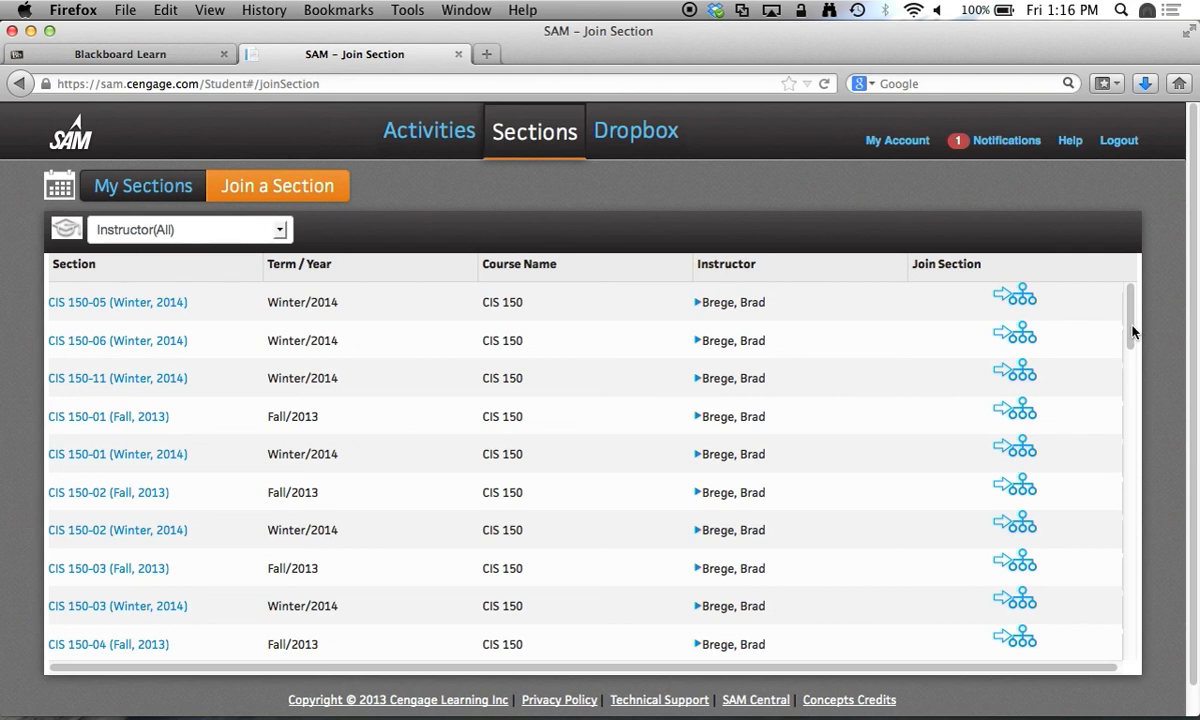
pyautogui.moveTo(295, 627)
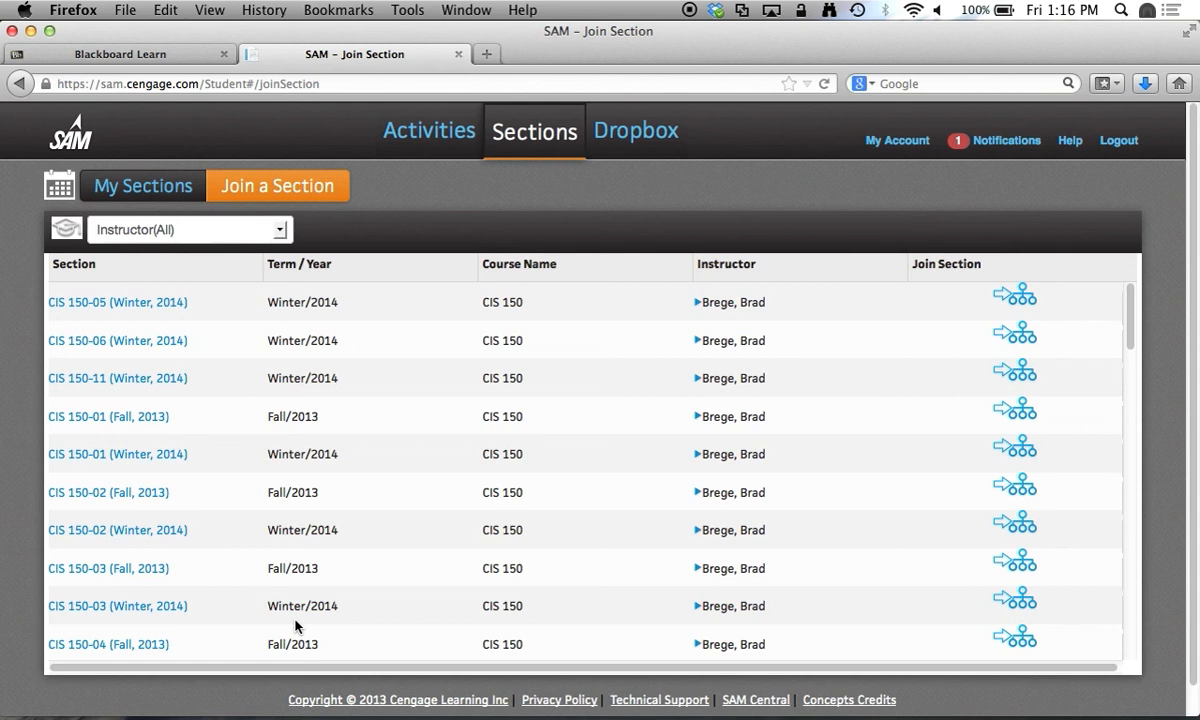
pyautogui.moveTo(1133, 331)
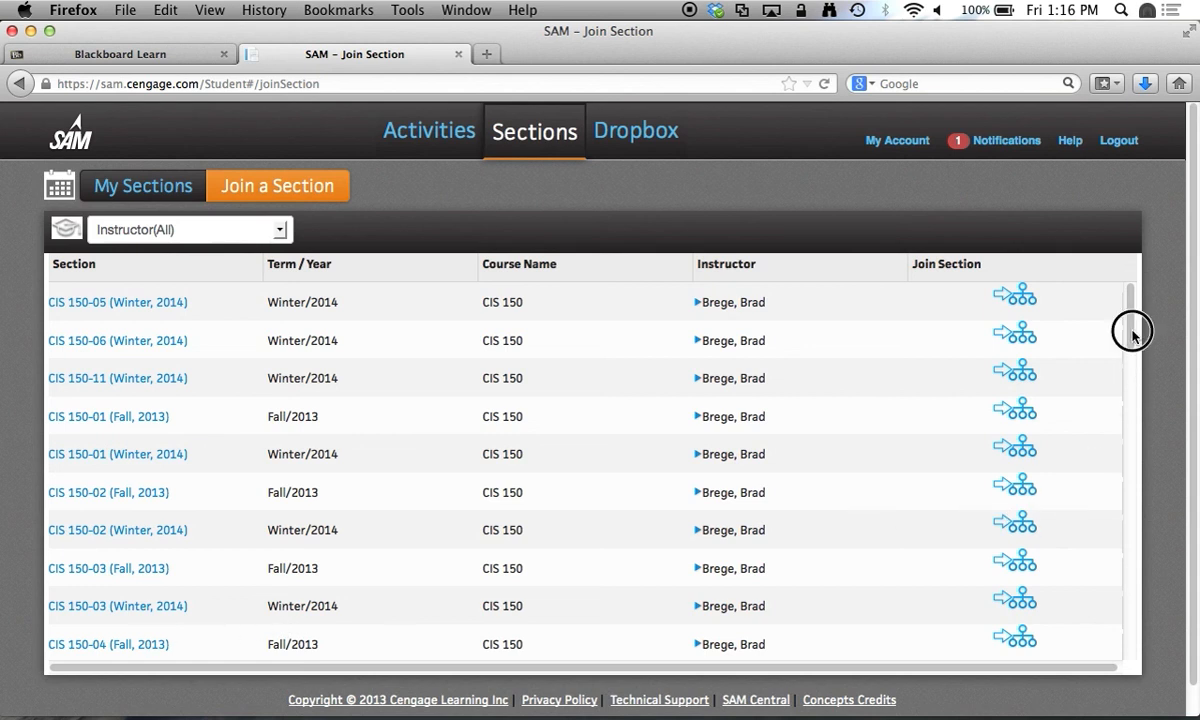
pyautogui.scroll(-3)
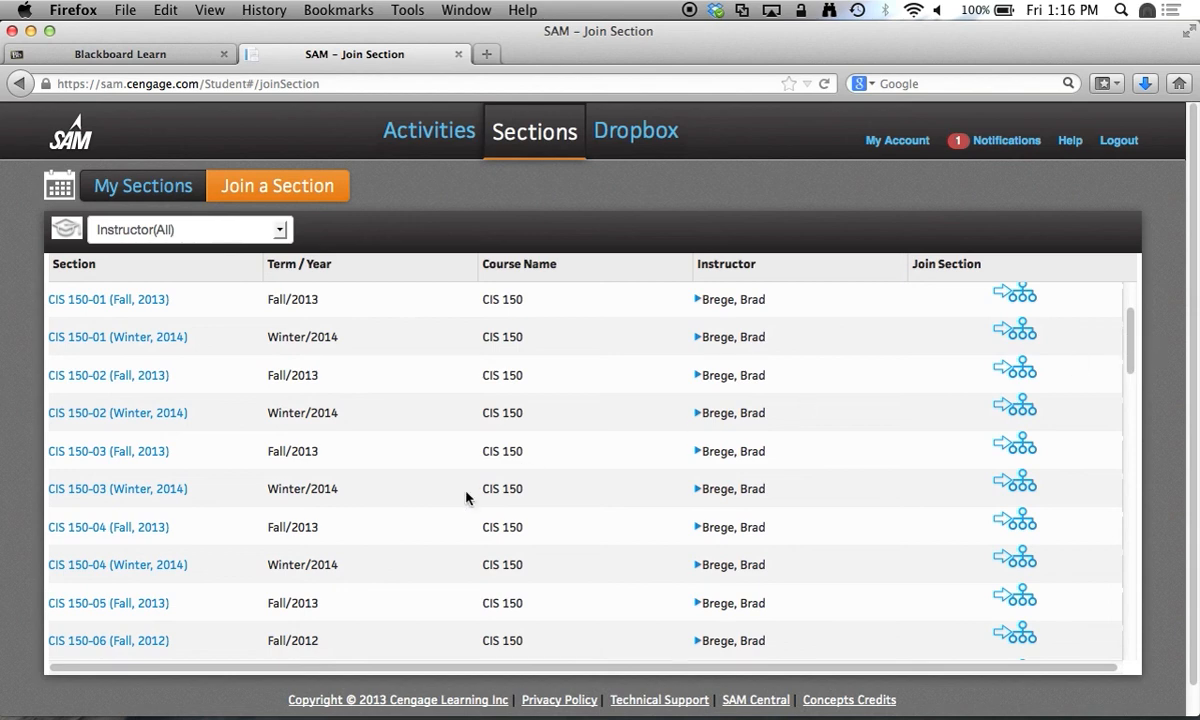
pyautogui.moveTo(1015, 558)
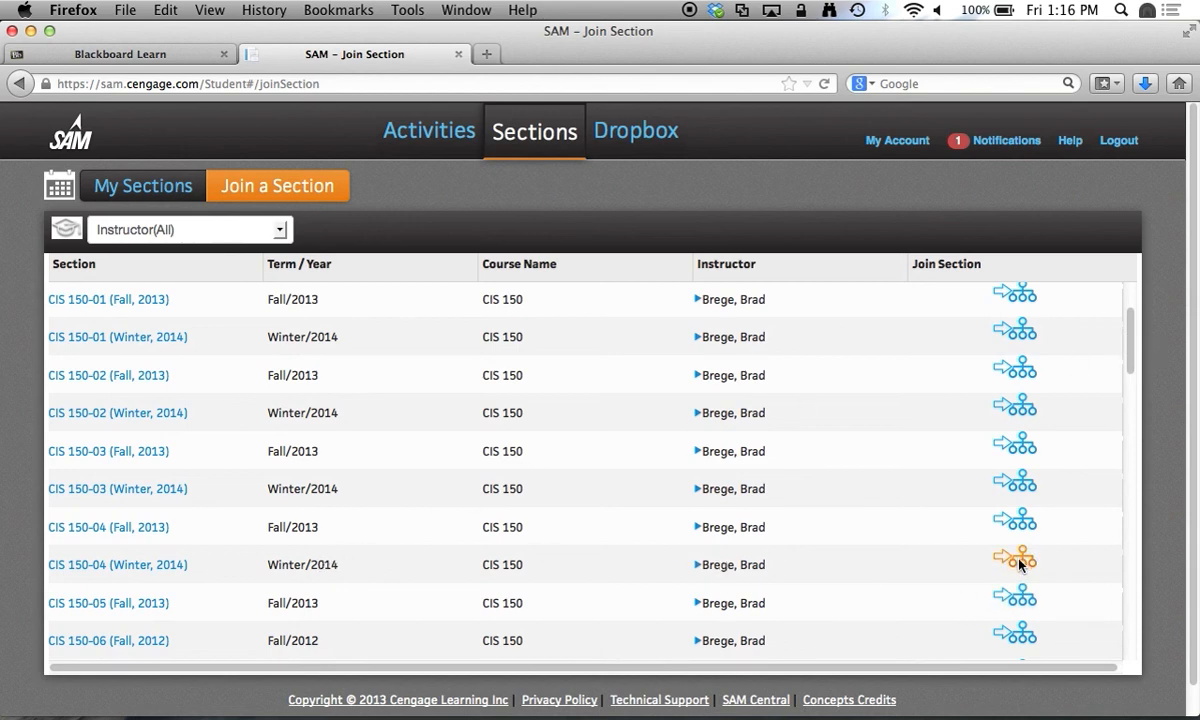
pyautogui.click(1014, 558)
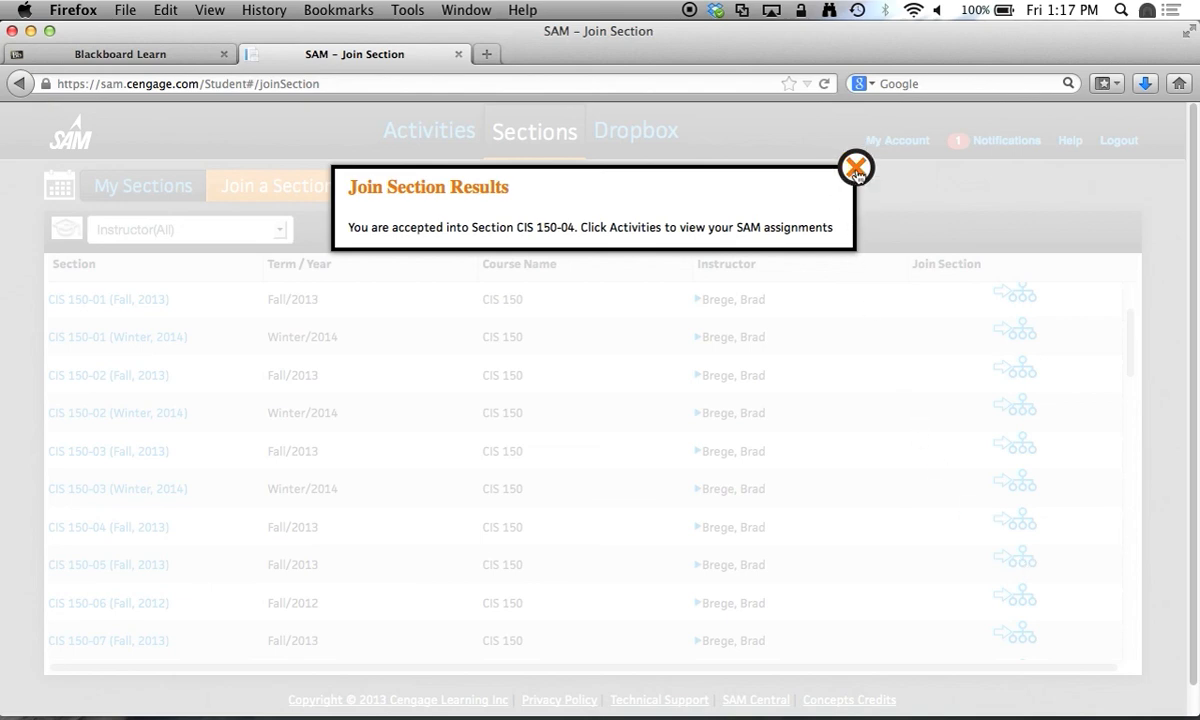
pyautogui.click(856, 167)
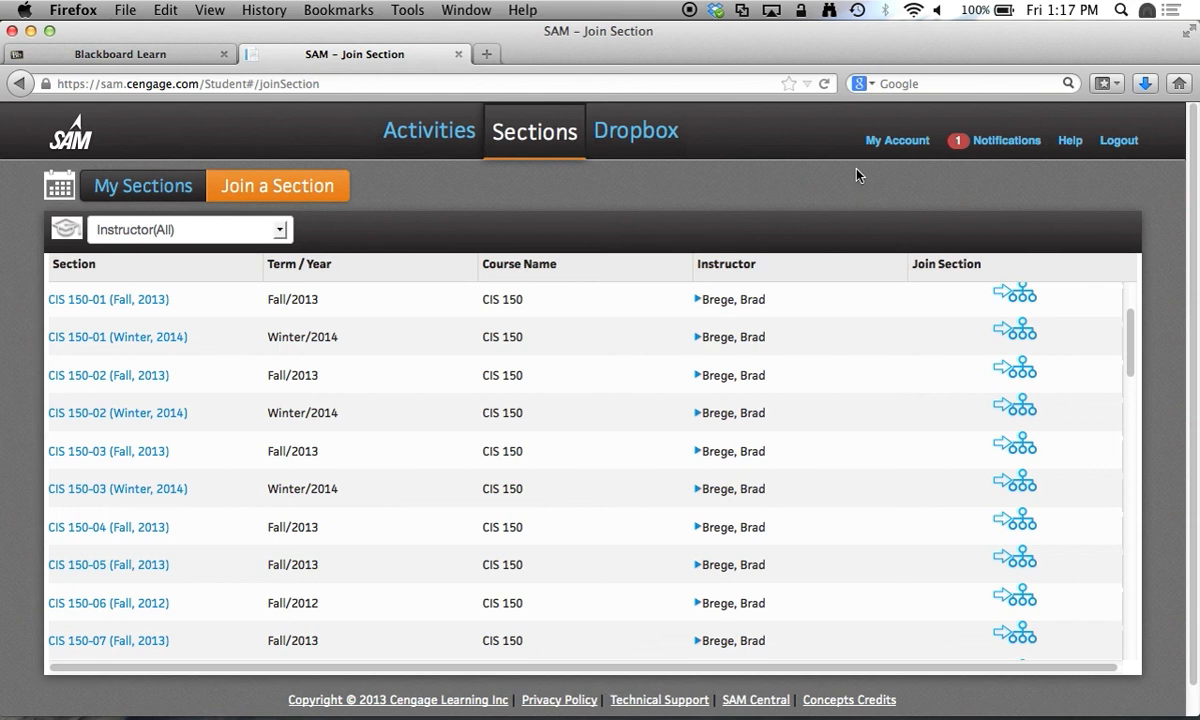
pyautogui.moveTo(177, 160)
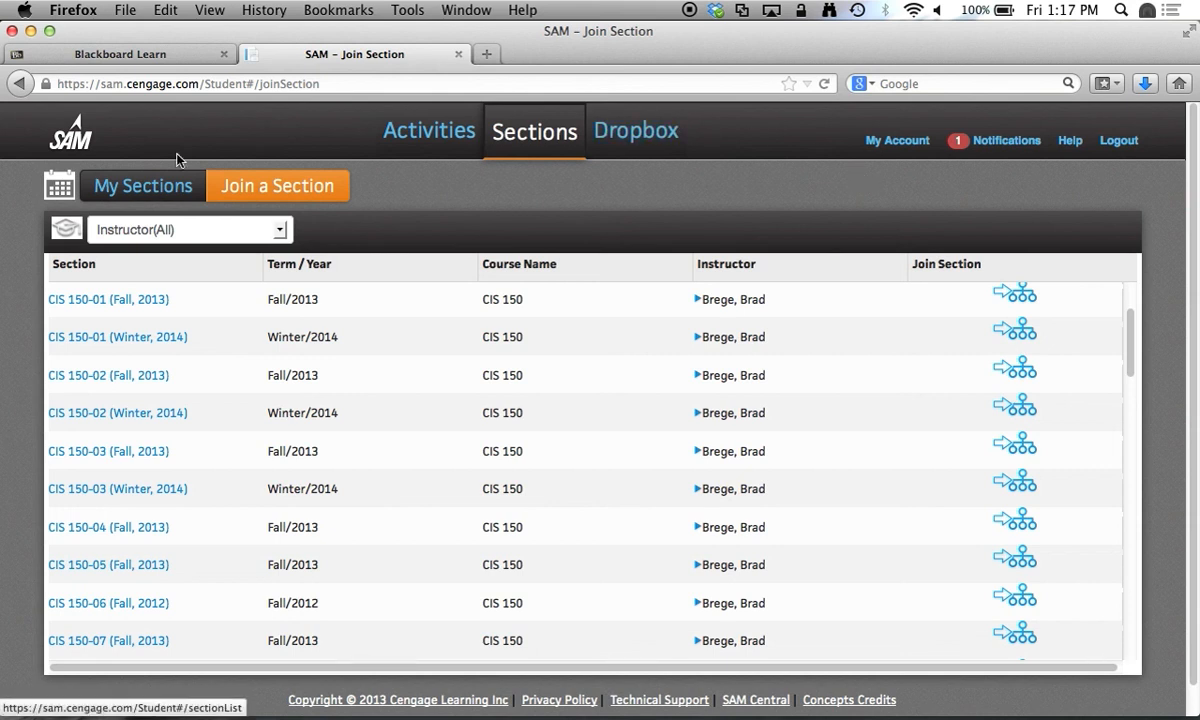
# Verify CIS 150-04 is Accepted, then scroll the January 2014 Activity Calendar.
pyautogui.click(142, 186)
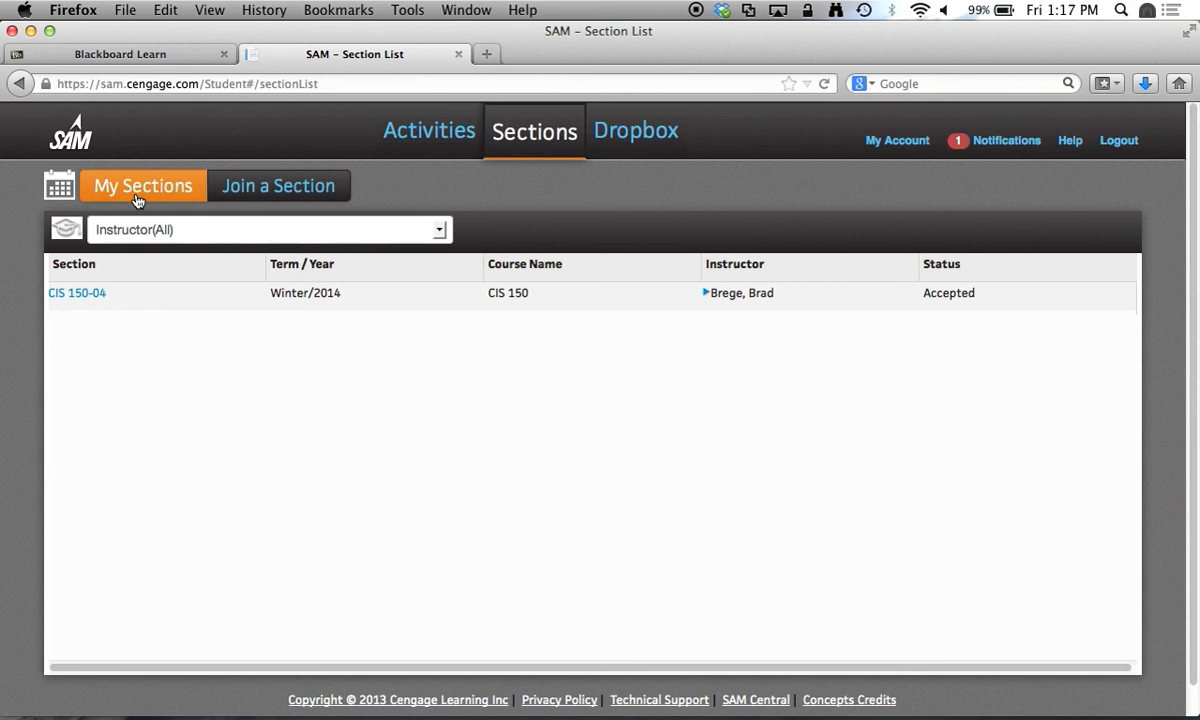
pyautogui.moveTo(429, 130)
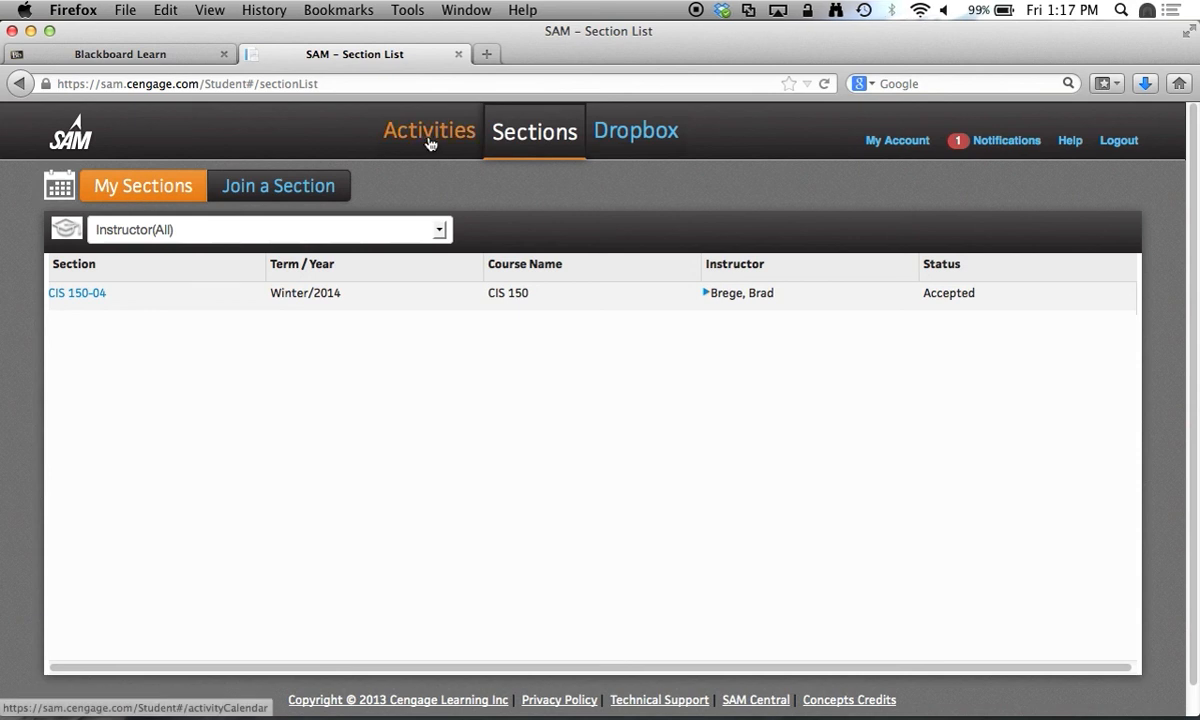
pyautogui.click(429, 130)
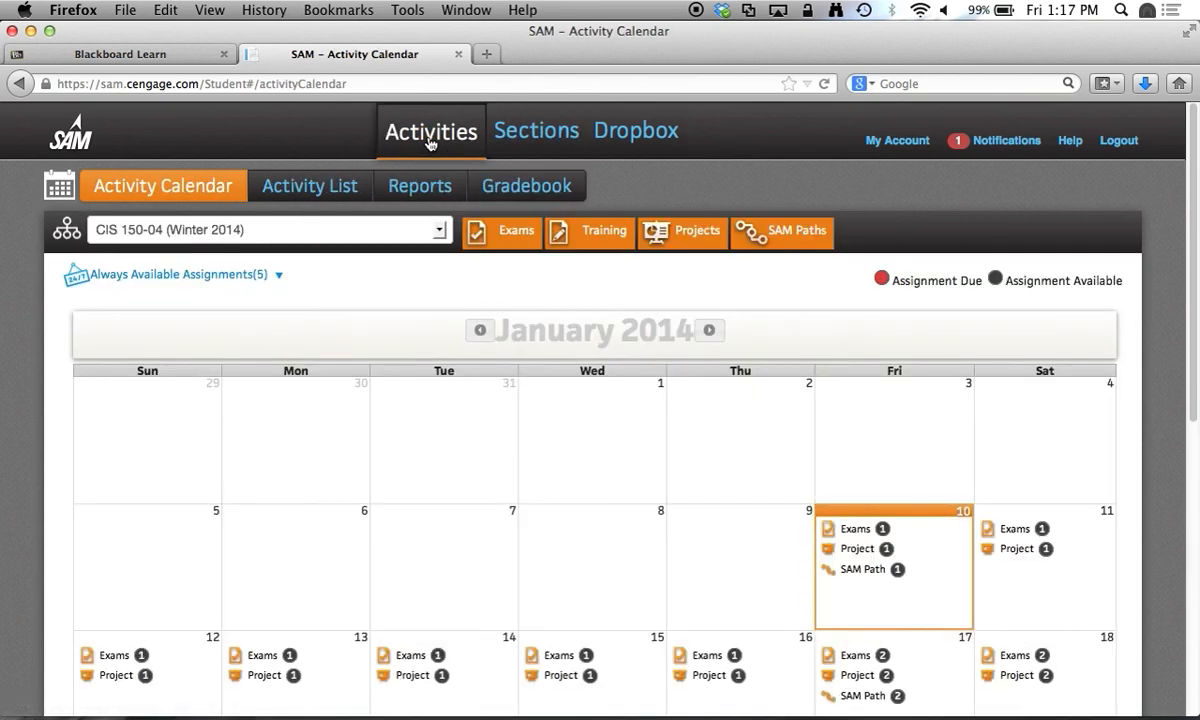
pyautogui.scroll(-3)
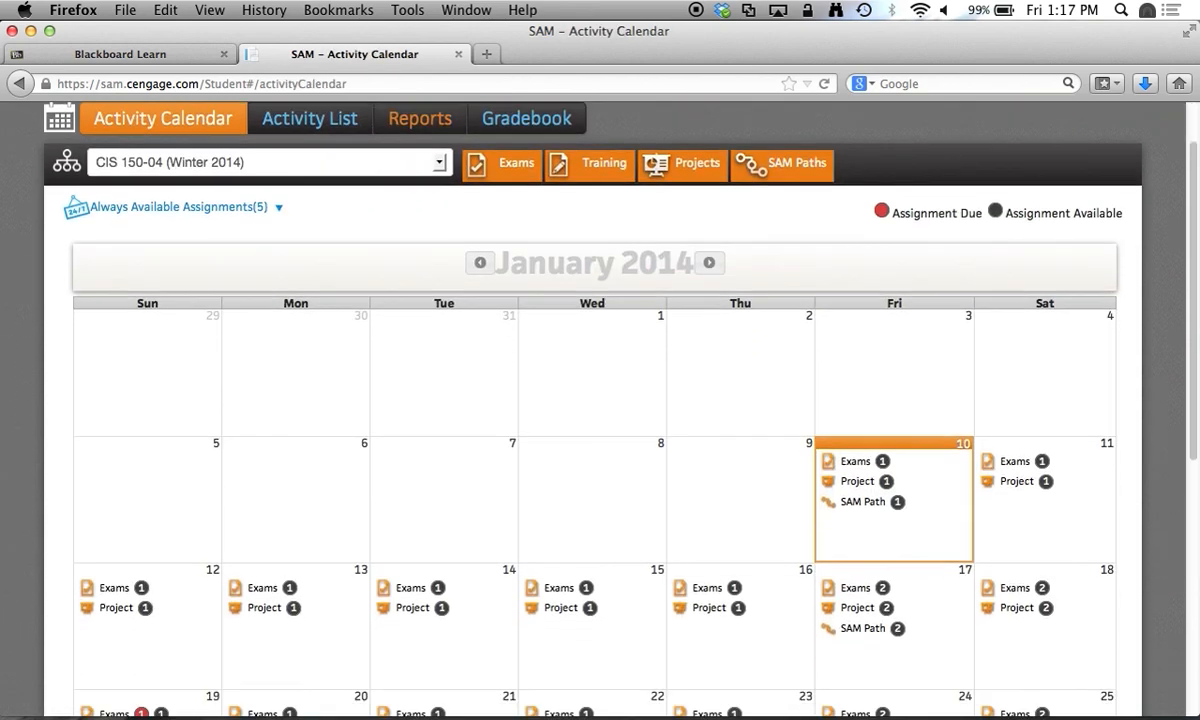
pyautogui.scroll(-3)
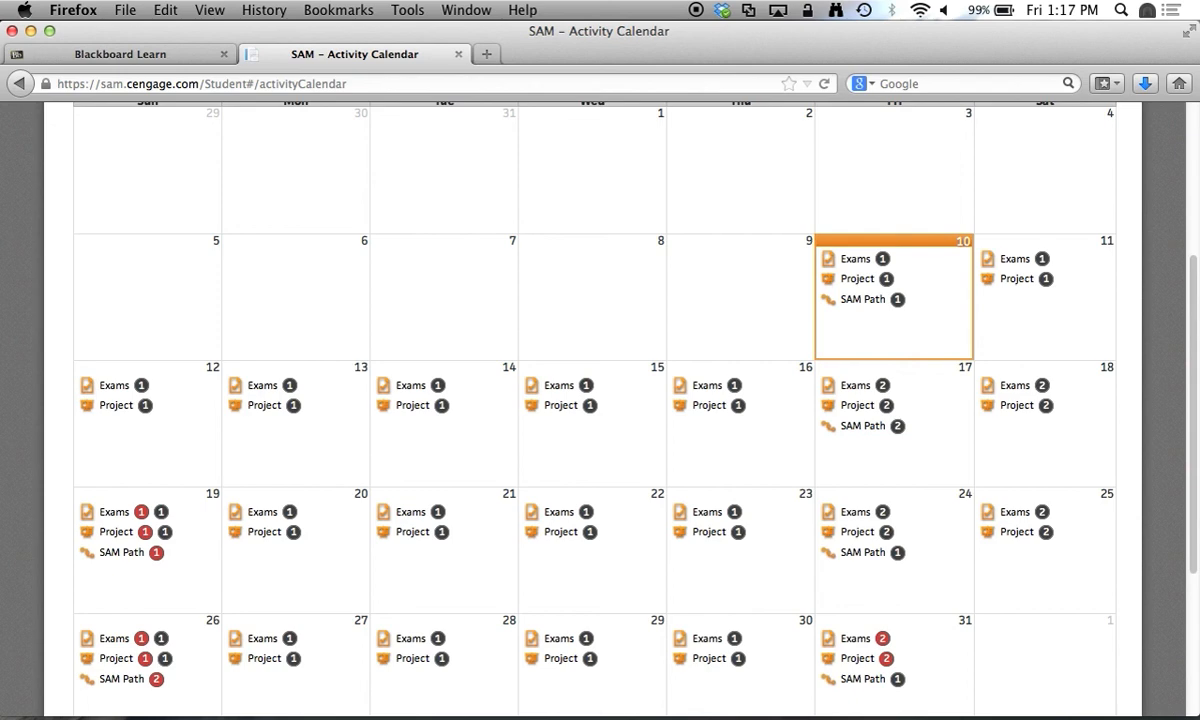
pyautogui.scroll(3)
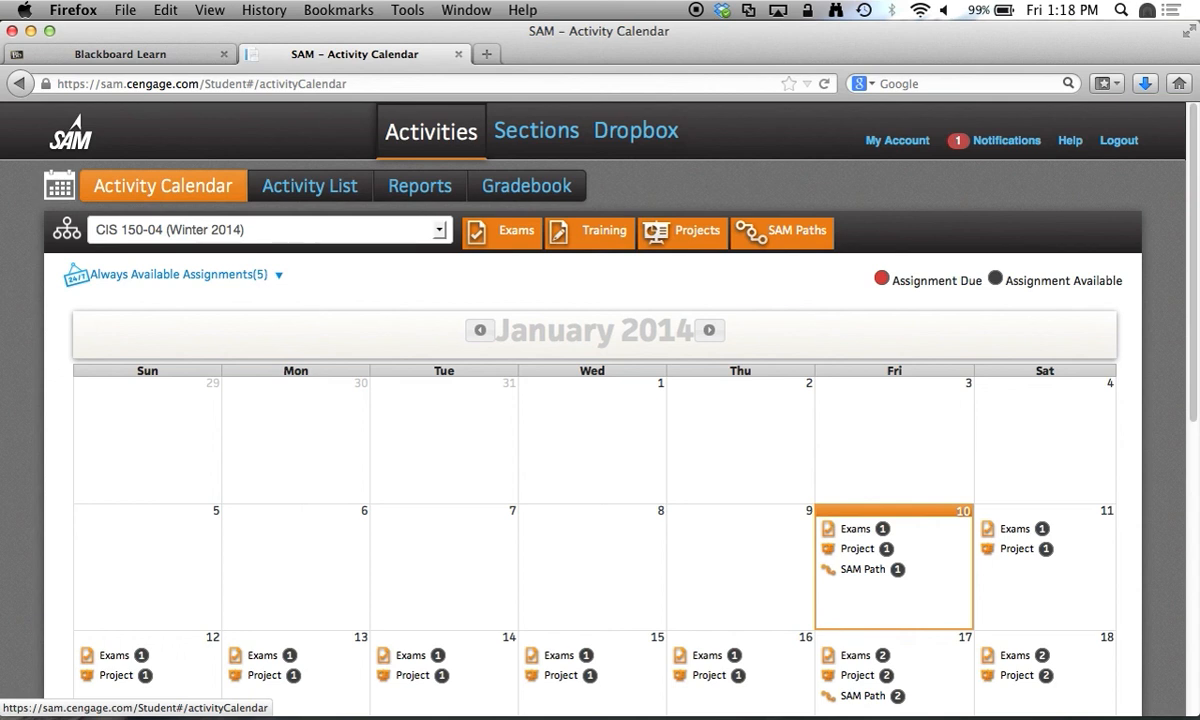
pyautogui.moveTo(260, 168)
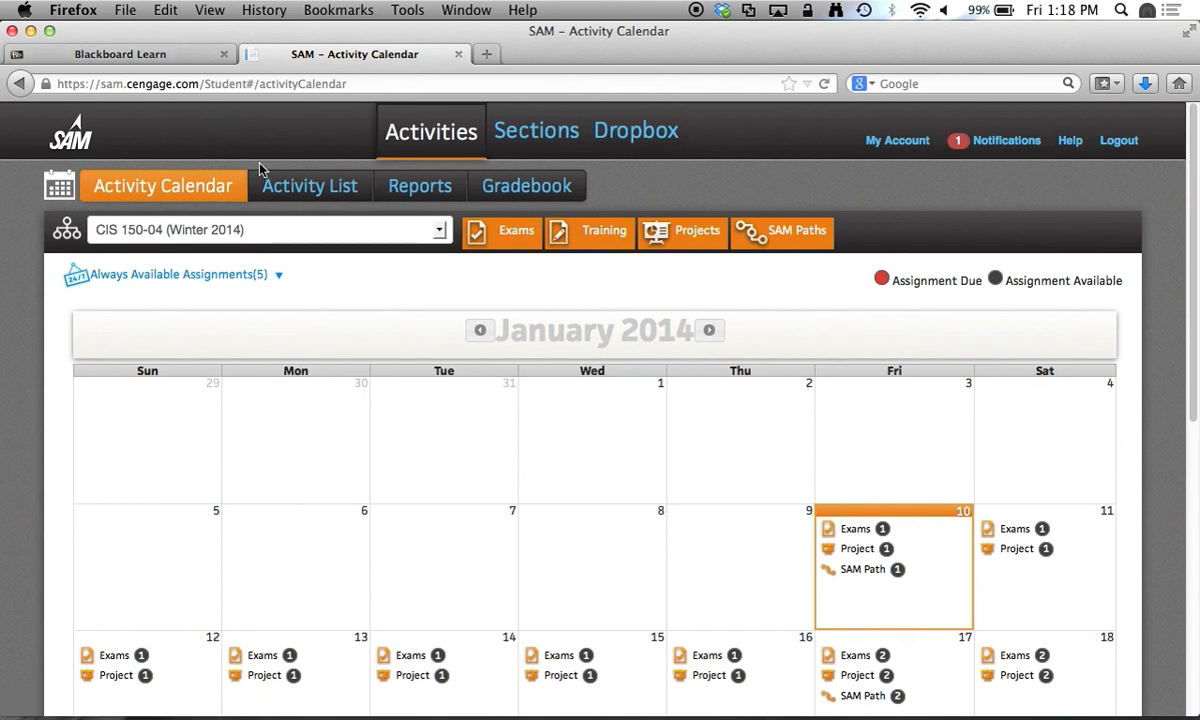
# Switch to the Activity List showing Word 1 Practice assignments, all Not Attempted.
pyautogui.click(309, 186)
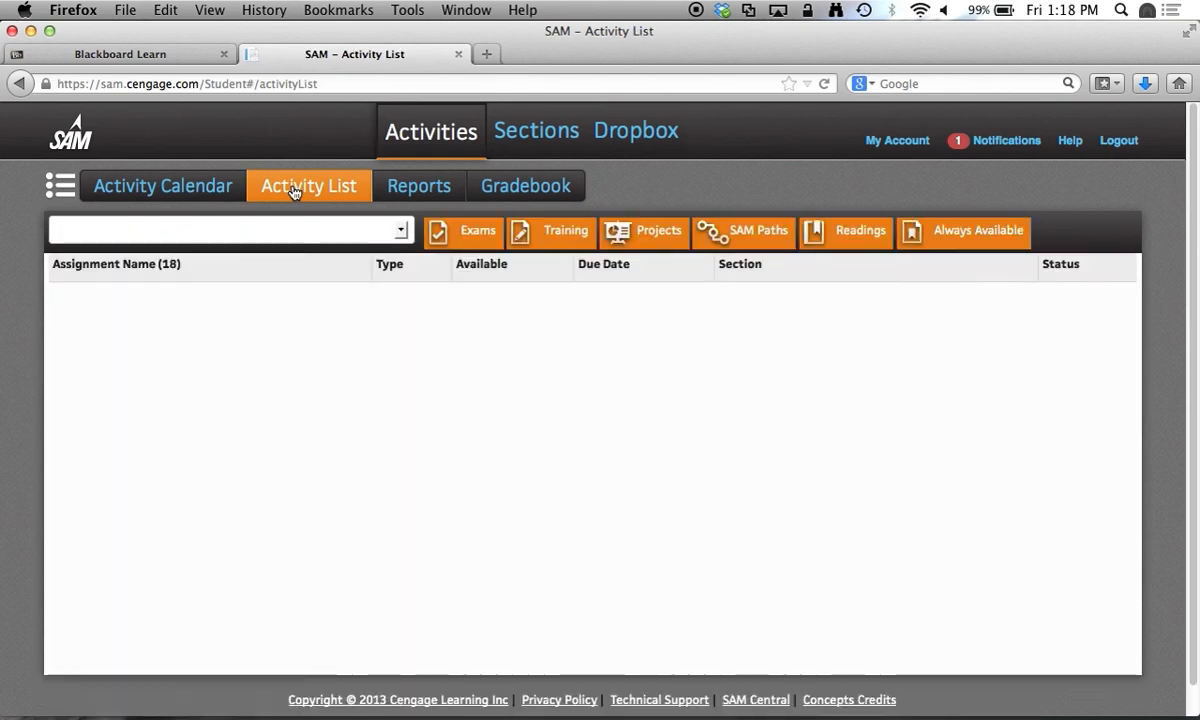
pyautogui.click(228, 230)
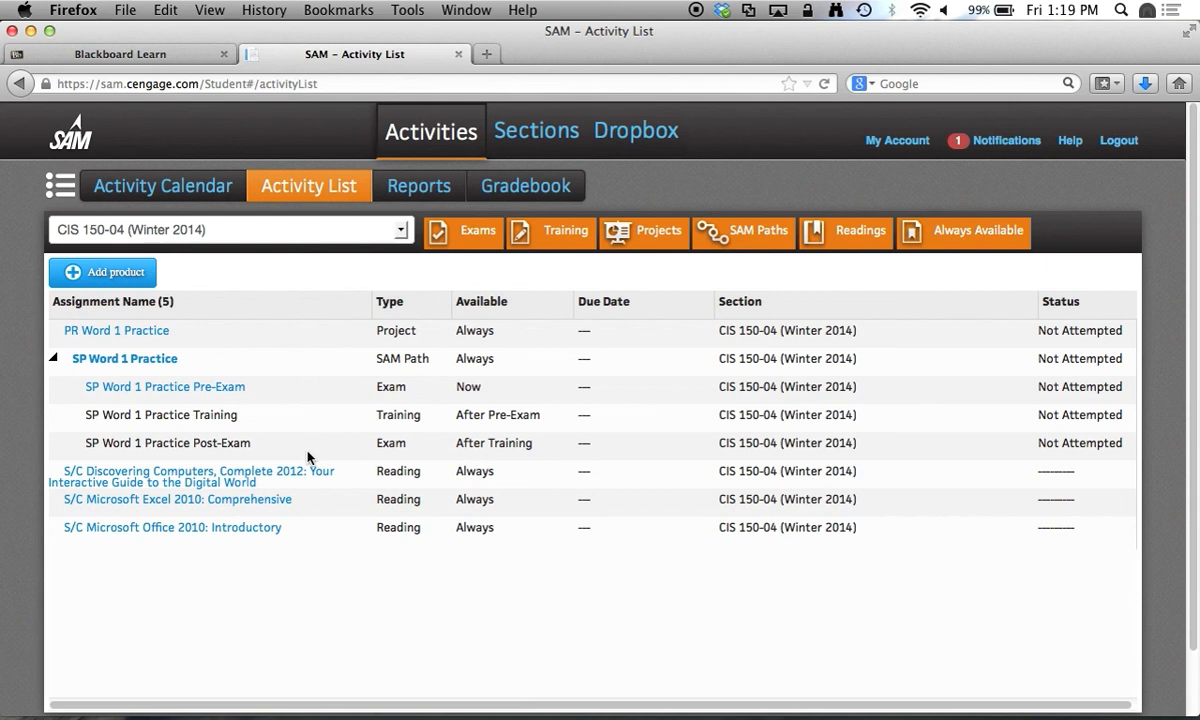
pyautogui.moveTo(276, 393)
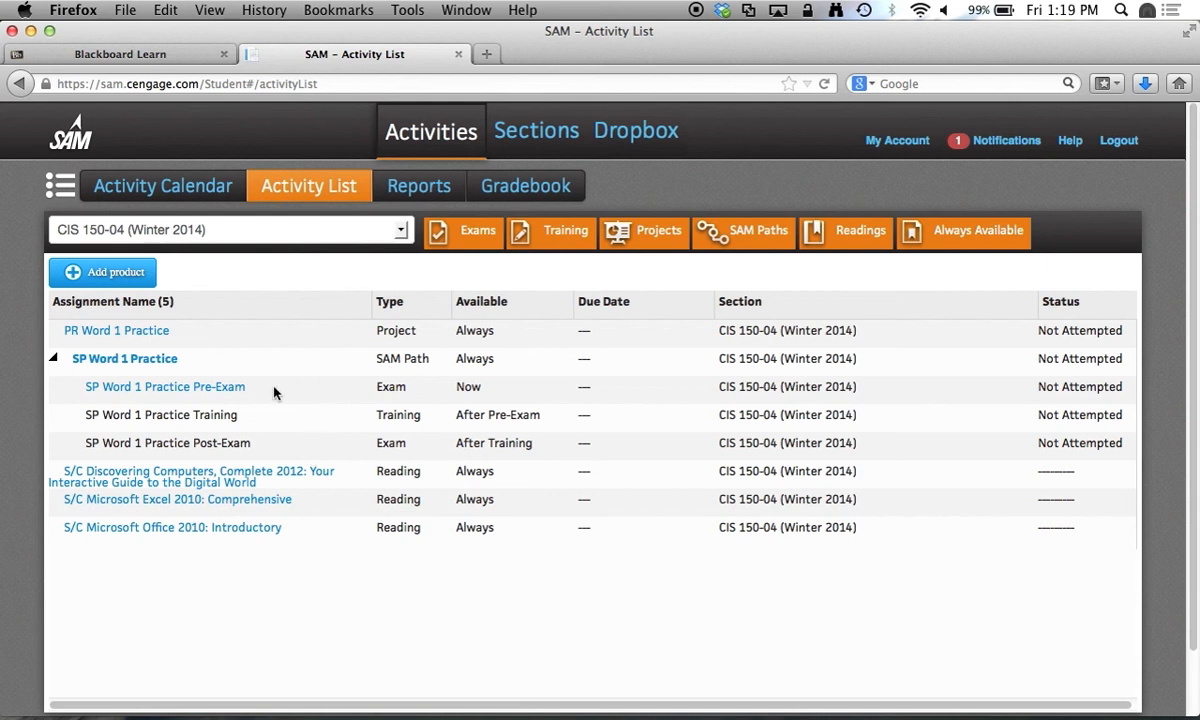